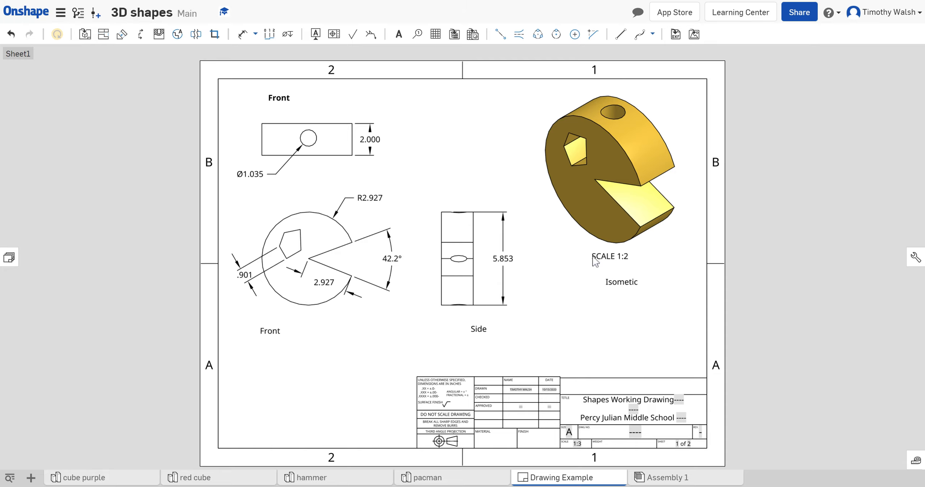
- Select the Front label on the existing sheet, then clear the selection
{"action": "left_click", "coordinate": [301, 300]}
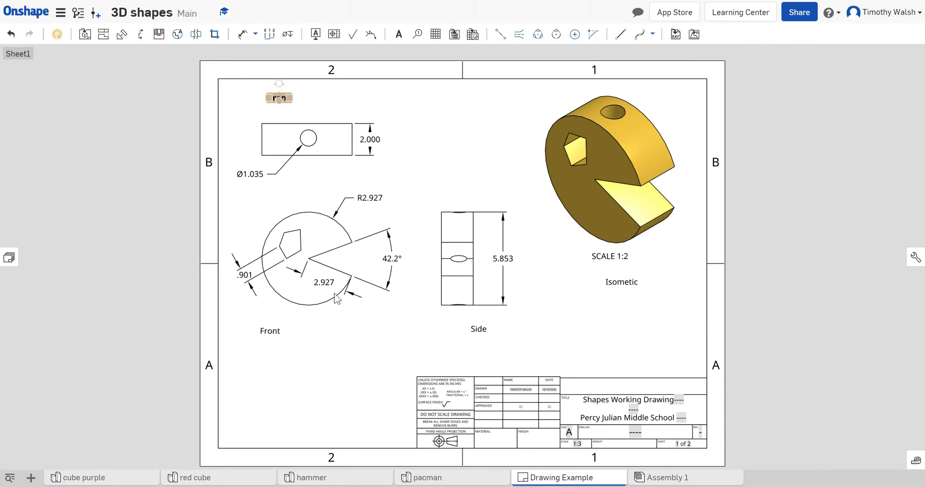
{"action": "mouse_move", "coordinate": [283, 98]}
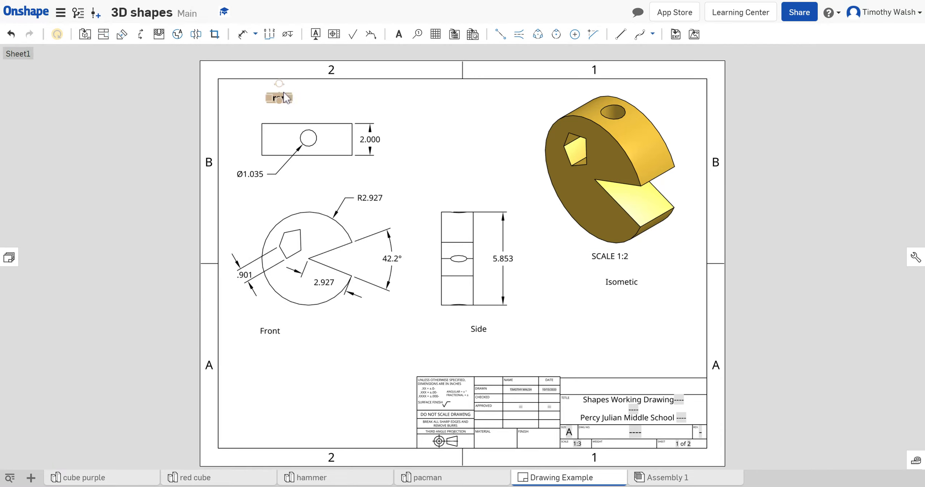
{"action": "left_click", "coordinate": [307, 260]}
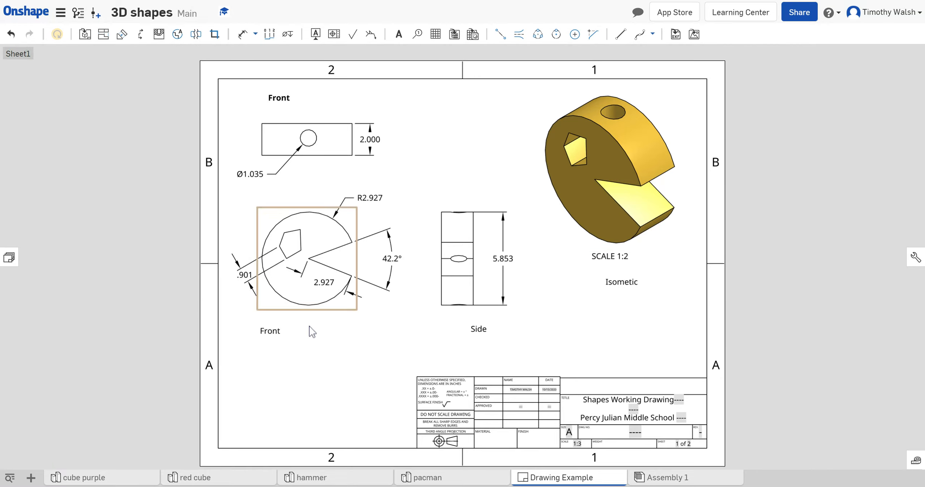
{"action": "left_click", "coordinate": [269, 466]}
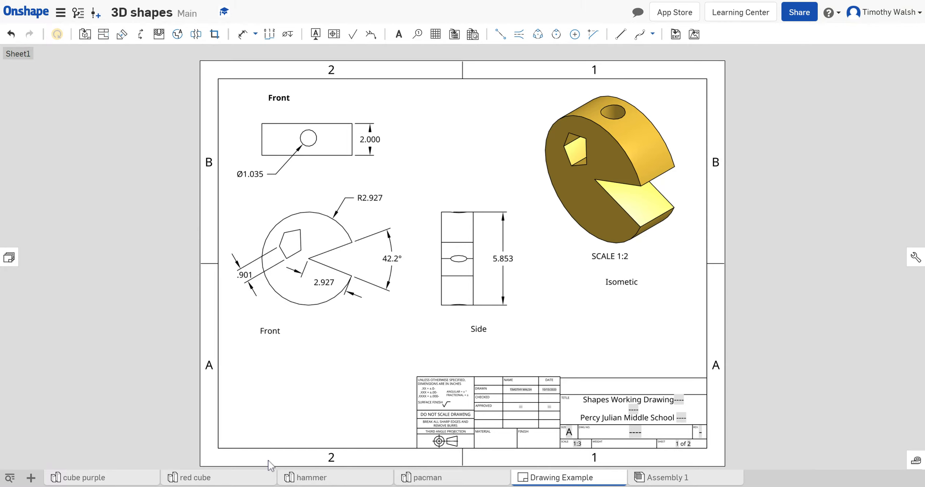
{"action": "mouse_move", "coordinate": [31, 477]}
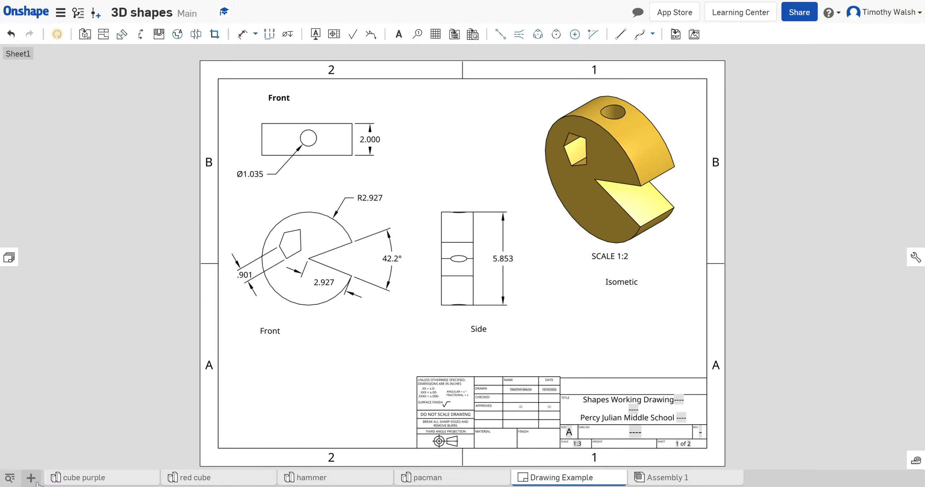
{"action": "mouse_move", "coordinate": [331, 484]}
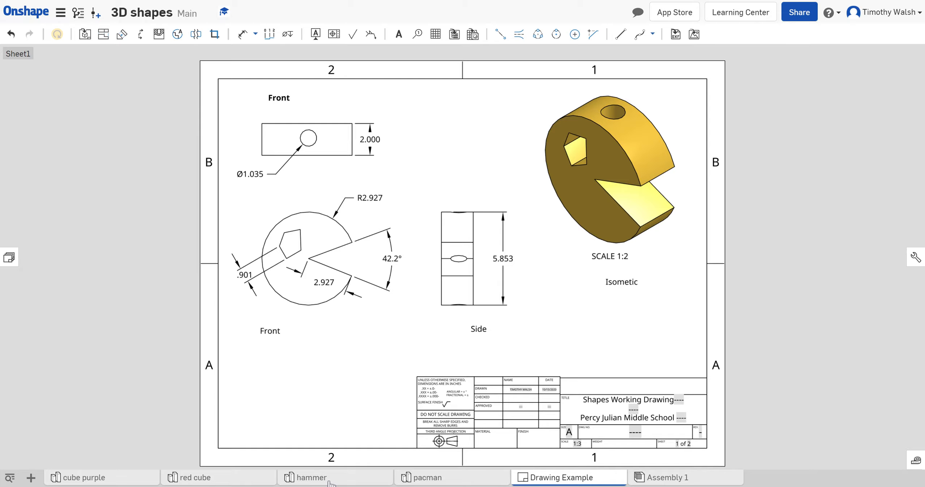
- From the pacman Part Studio, start a new drawing using ANSI_A_INCH with no views
{"action": "left_click", "coordinate": [310, 478]}
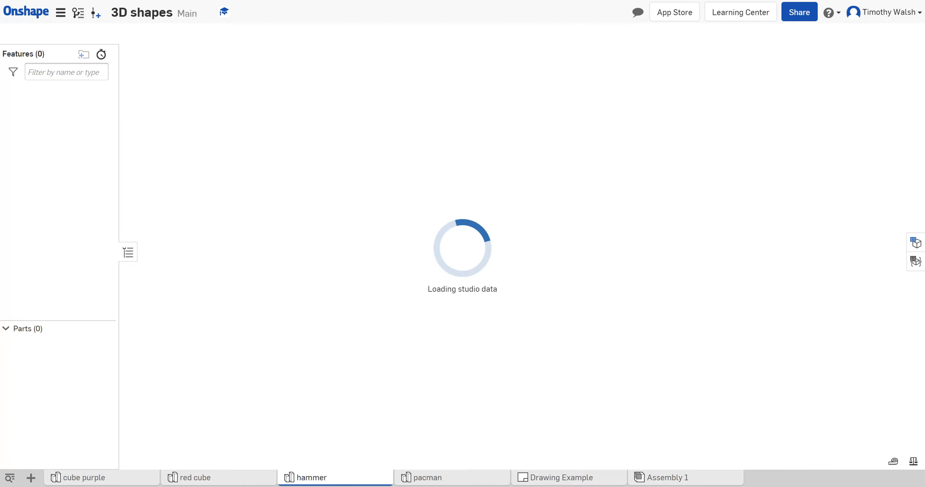
{"action": "left_click", "coordinate": [428, 478]}
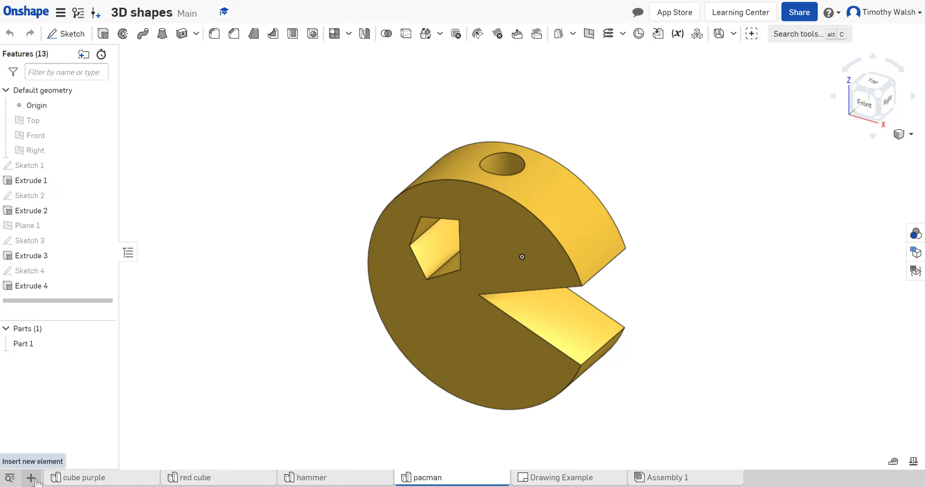
{"action": "left_click", "coordinate": [31, 478]}
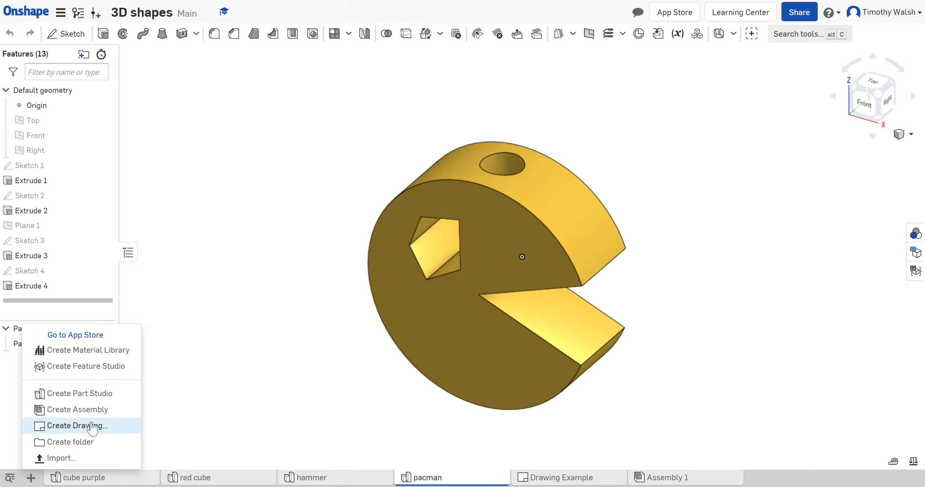
{"action": "mouse_move", "coordinate": [104, 431]}
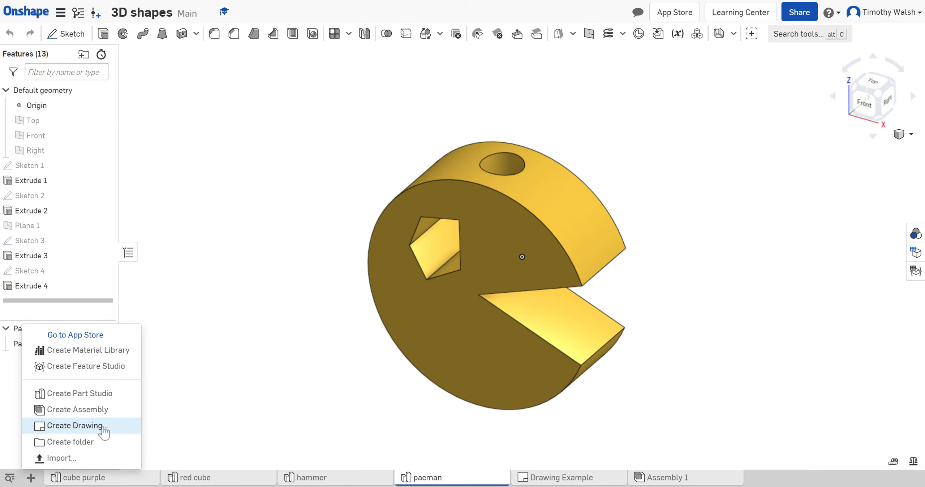
{"action": "mouse_move", "coordinate": [95, 435]}
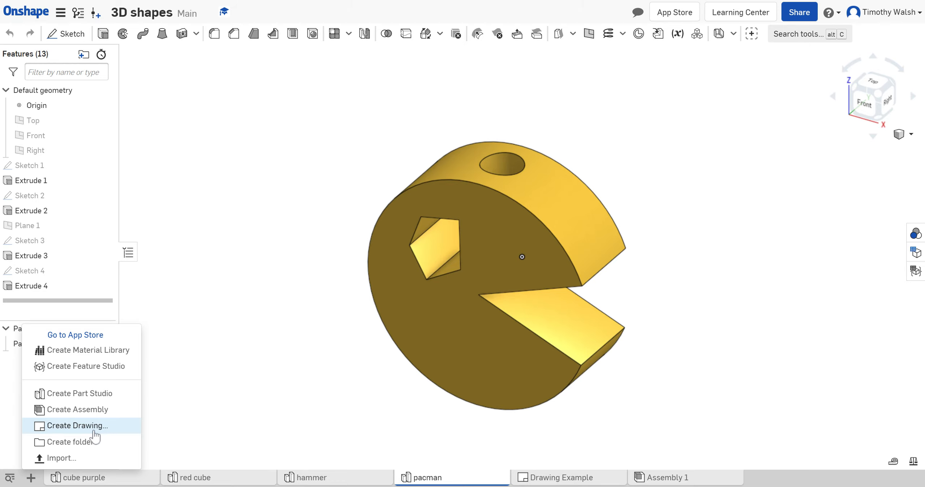
{"action": "left_click", "coordinate": [78, 426]}
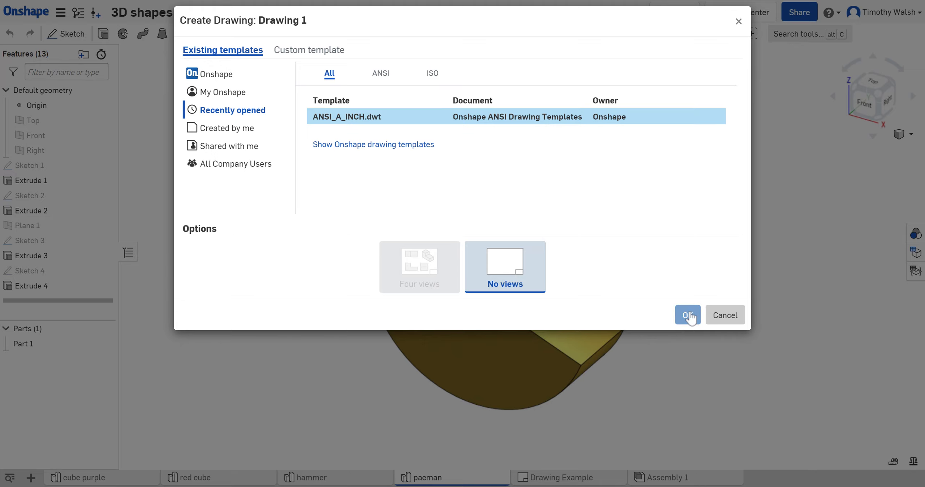
{"action": "mouse_move", "coordinate": [688, 325]}
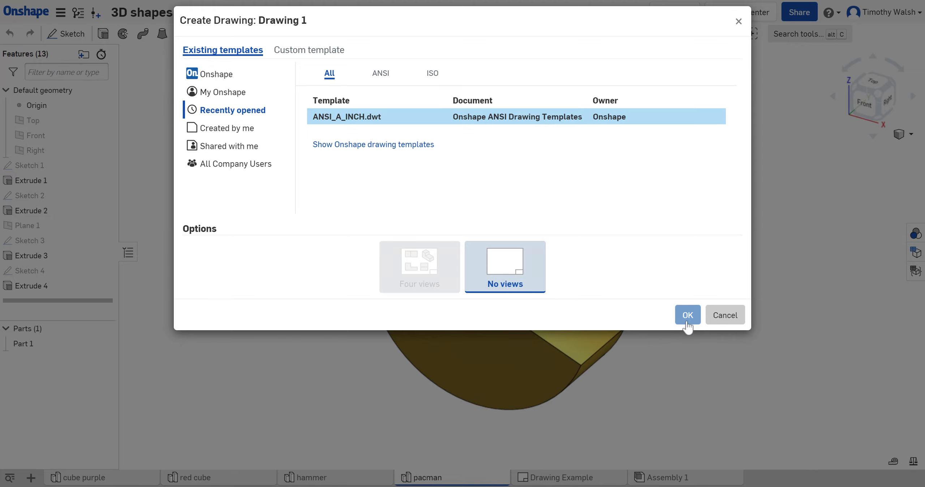
- Create Drawing 1 and place a 1:3 front view of pacman Part 1 at lower left
{"action": "left_click", "coordinate": [686, 314]}
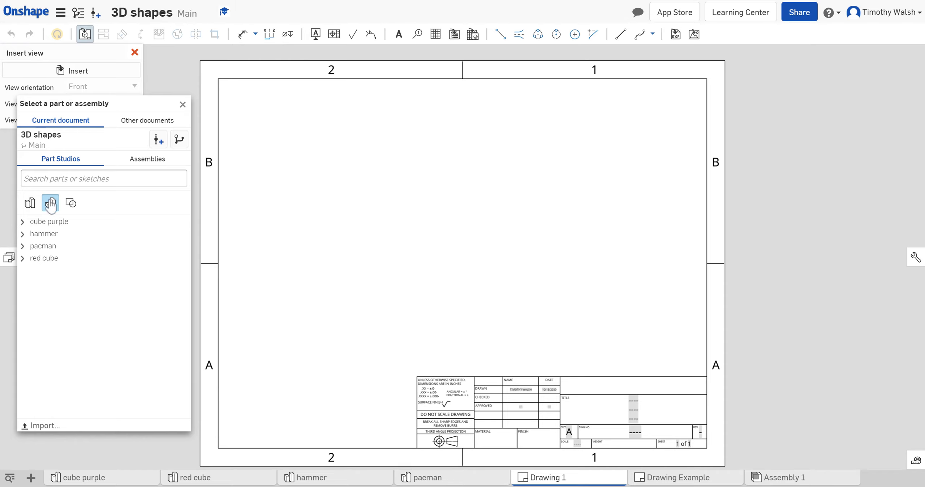
{"action": "left_click", "coordinate": [23, 246]}
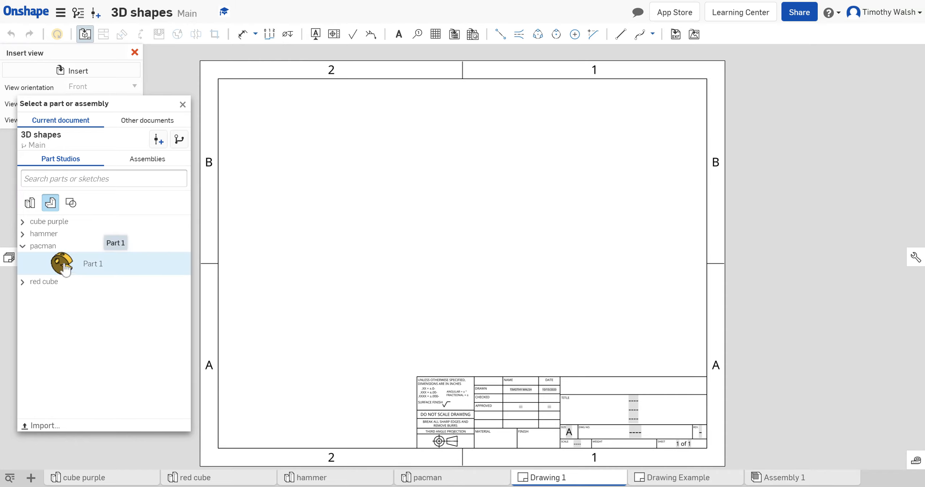
{"action": "left_click", "coordinate": [93, 264]}
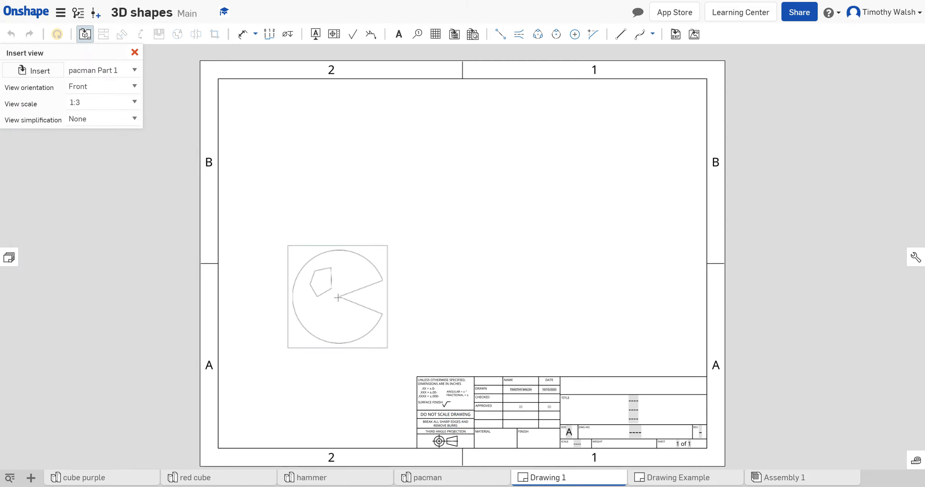
{"action": "left_click_drag", "start_coordinate": [338, 296], "coordinate": [462, 257]}
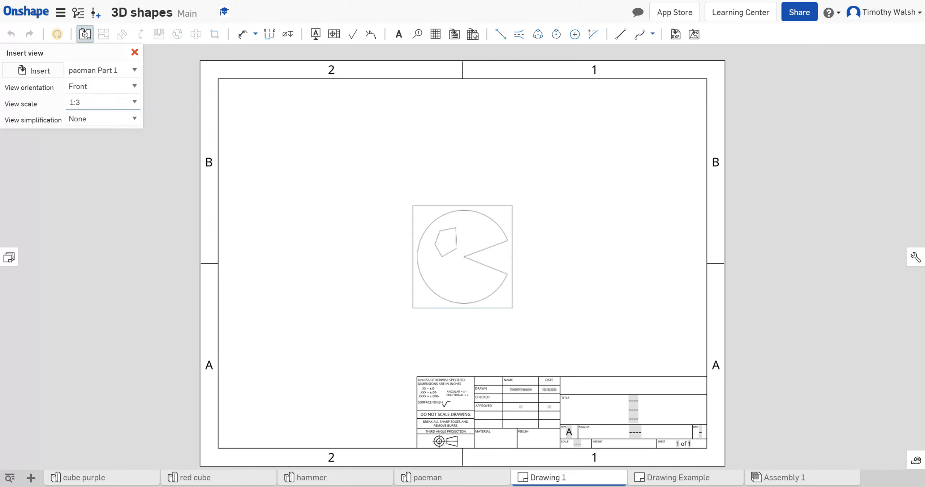
{"action": "left_click_drag", "start_coordinate": [462, 256], "coordinate": [345, 294]}
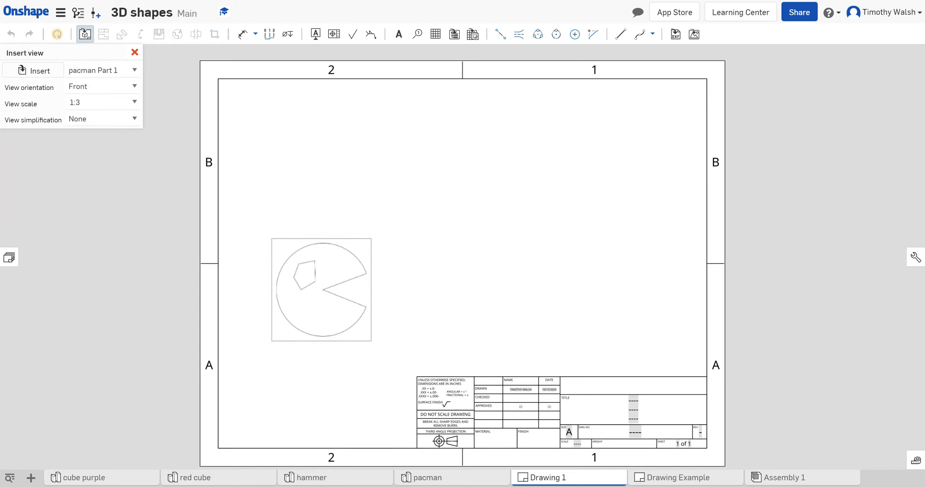
{"action": "left_click", "coordinate": [323, 291]}
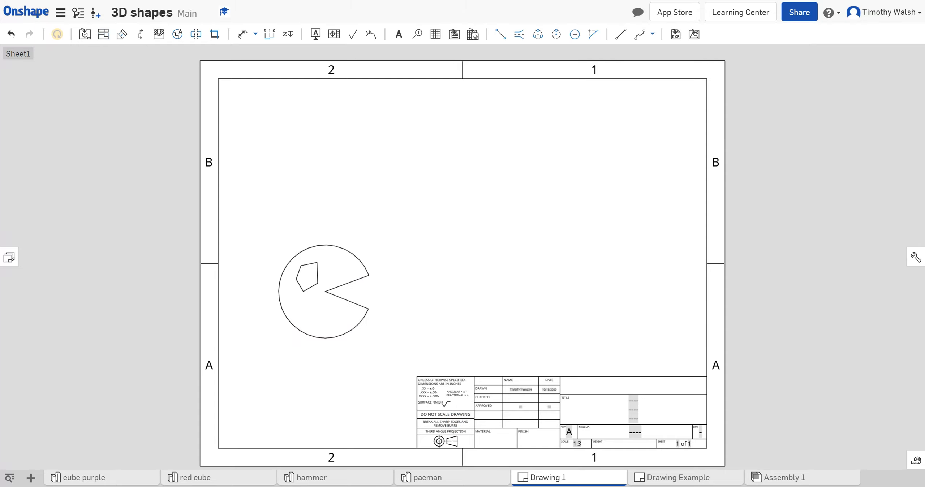
{"action": "mouse_move", "coordinate": [240, 86]}
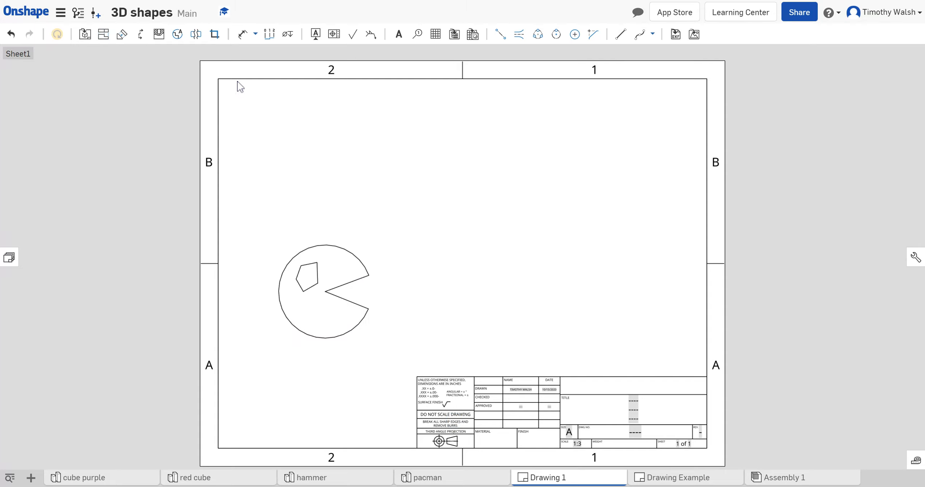
{"action": "mouse_move", "coordinate": [150, 100]}
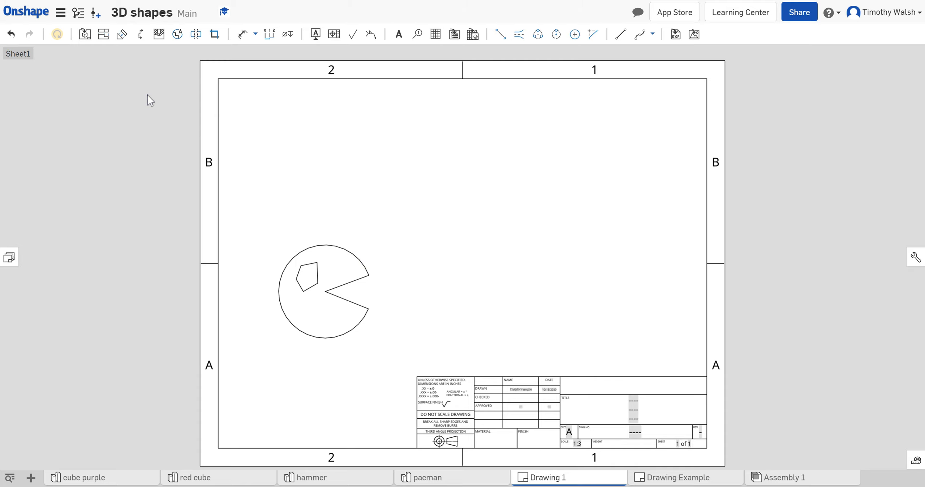
{"action": "mouse_move", "coordinate": [84, 34]}
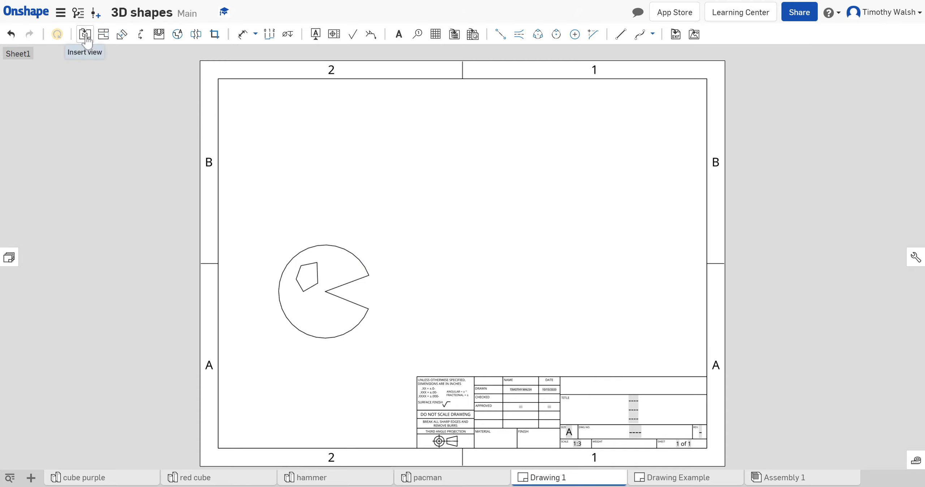
{"action": "mouse_move", "coordinate": [103, 35]}
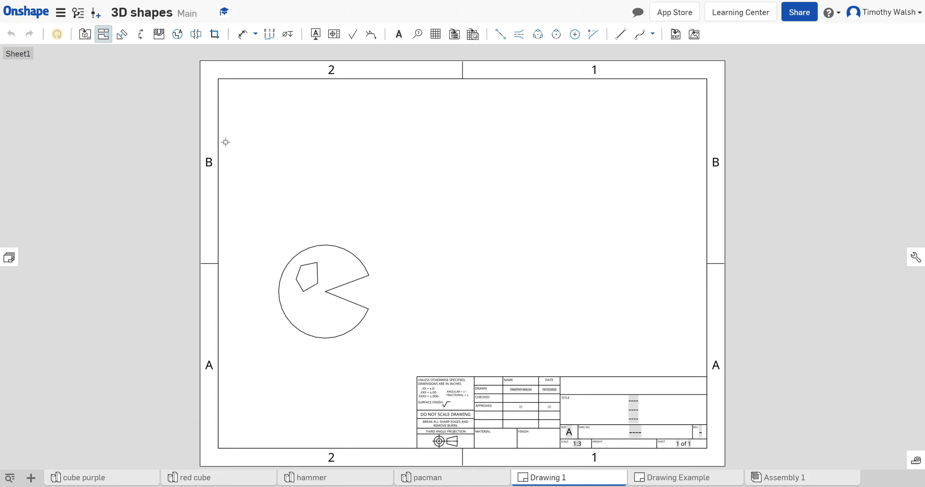
- Project a top view above the pacman front view
{"action": "left_click", "coordinate": [324, 289]}
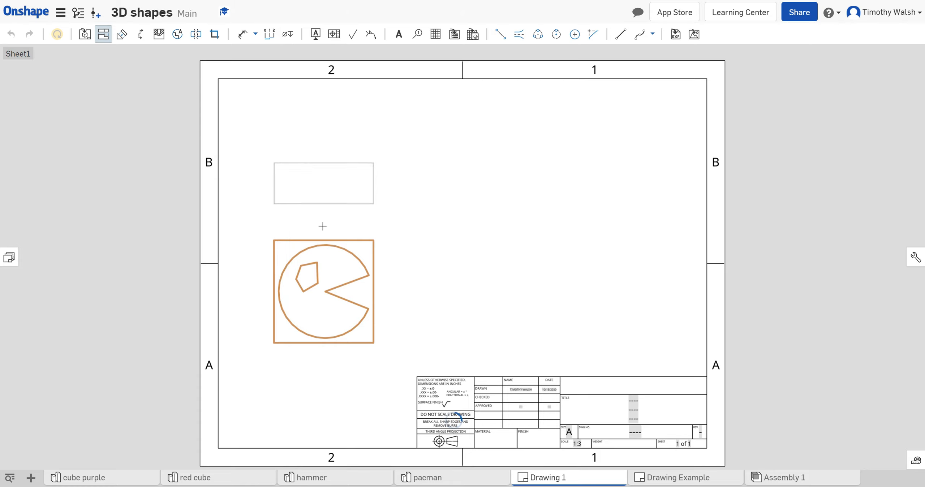
{"action": "left_click_drag", "start_coordinate": [323, 183], "coordinate": [323, 228]}
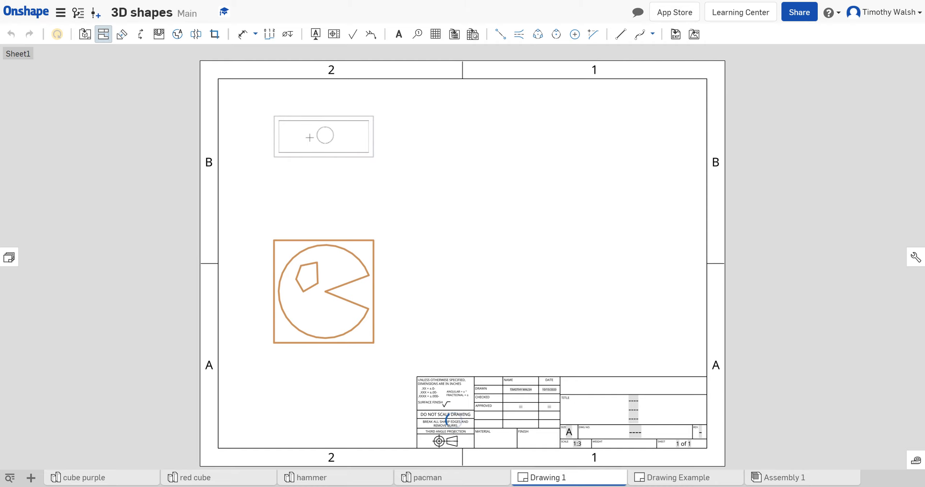
{"action": "left_click", "coordinate": [394, 272]}
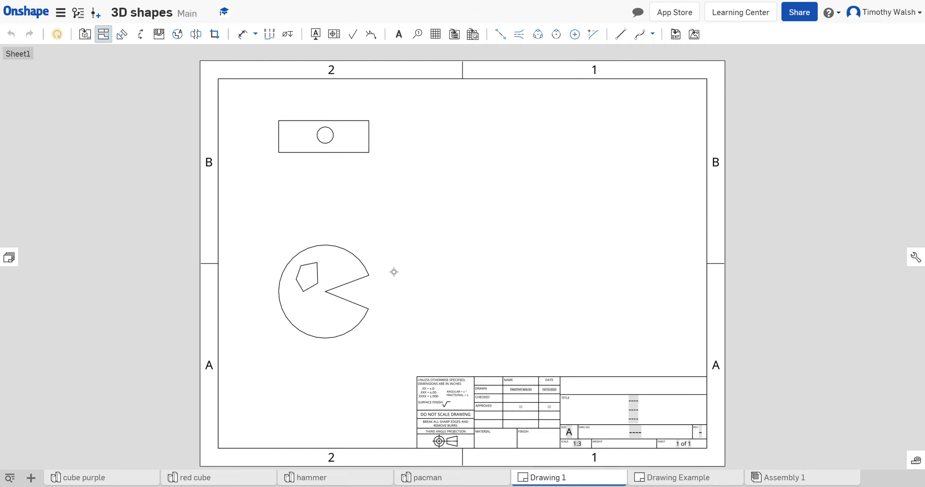
- Project a side view right of the front view, then the isometric view
{"action": "left_click", "coordinate": [323, 291]}
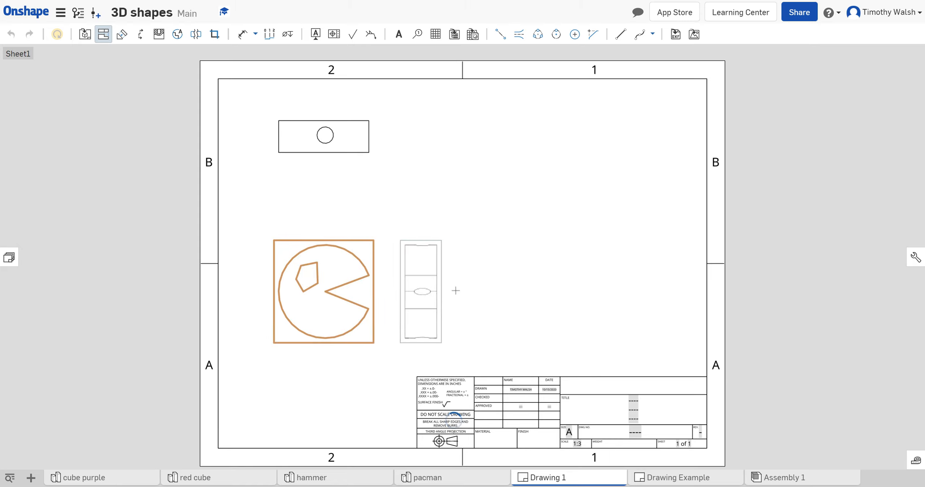
{"action": "left_click_drag", "start_coordinate": [420, 291], "coordinate": [555, 290]}
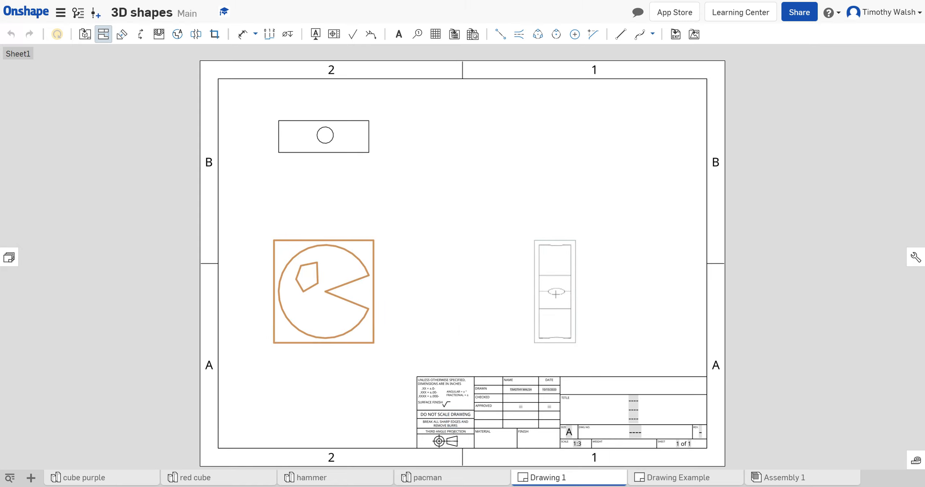
{"action": "left_click", "coordinate": [424, 278]}
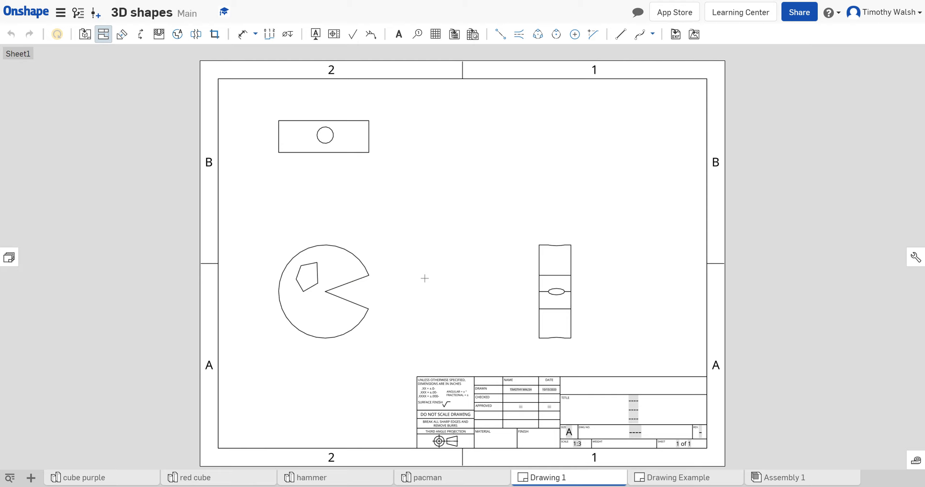
{"action": "mouse_move", "coordinate": [437, 245]}
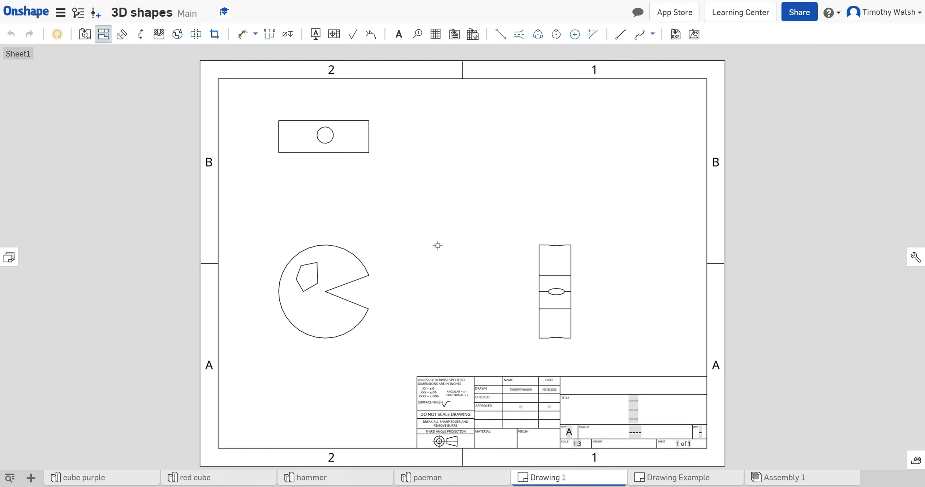
{"action": "left_click", "coordinate": [324, 291]}
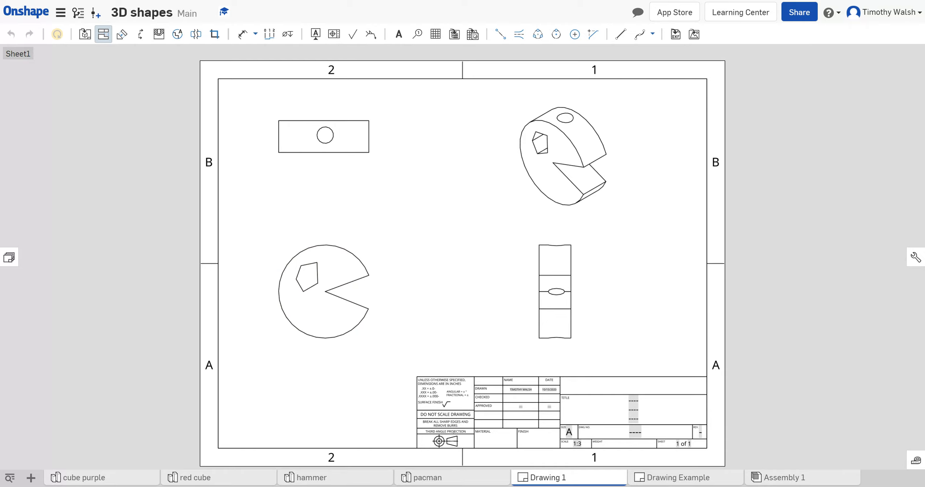
{"action": "mouse_move", "coordinate": [408, 209]}
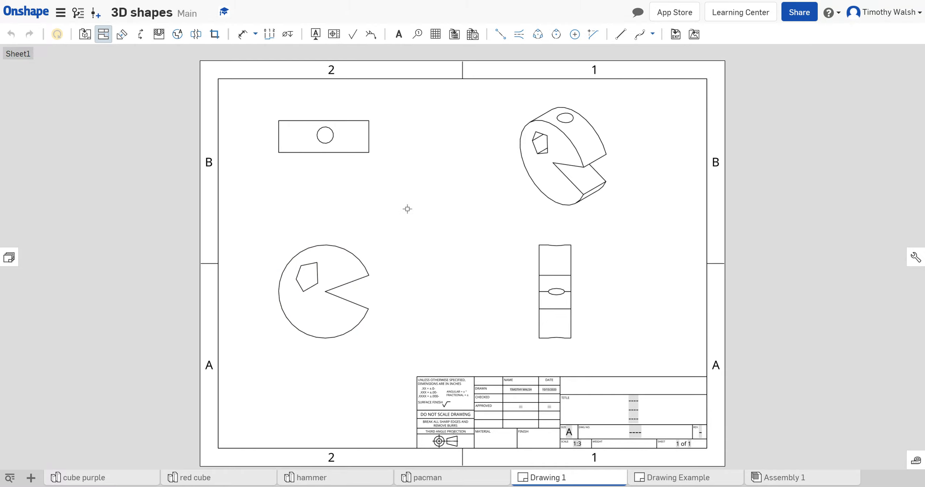
{"action": "mouse_move", "coordinate": [104, 34]}
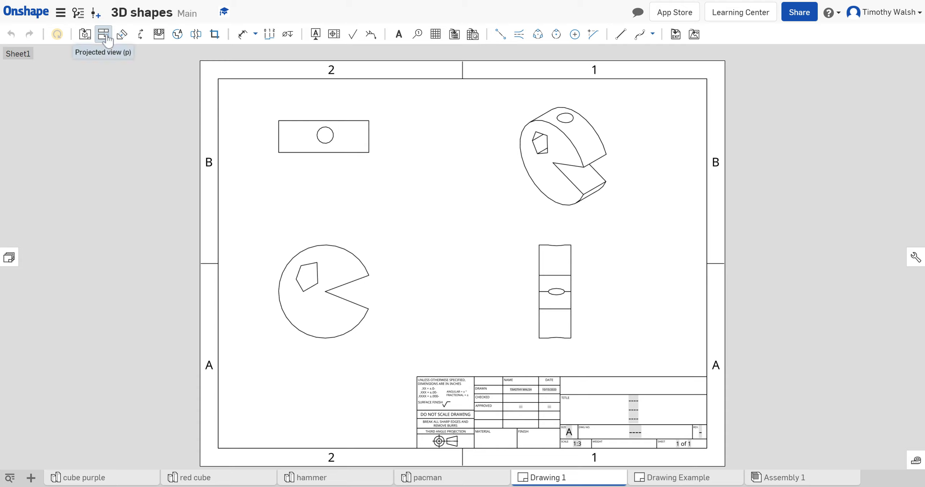
{"action": "mouse_move", "coordinate": [105, 43]}
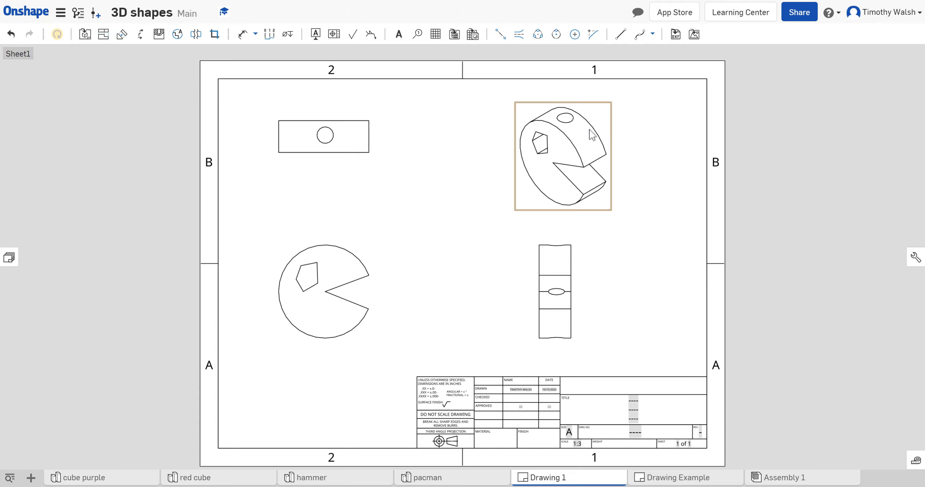
- Switch the isometric pacman view to Show shaded view from its context menu
{"action": "left_click", "coordinate": [290, 117]}
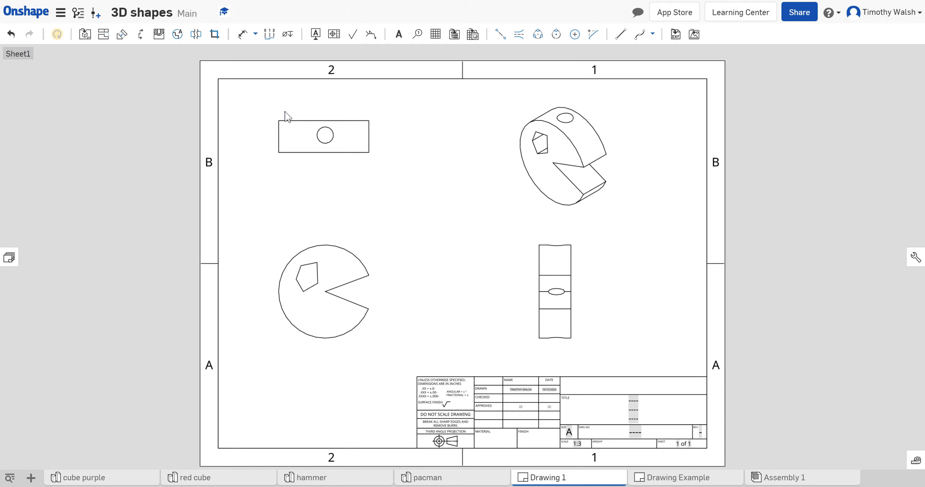
{"action": "mouse_move", "coordinate": [319, 250]}
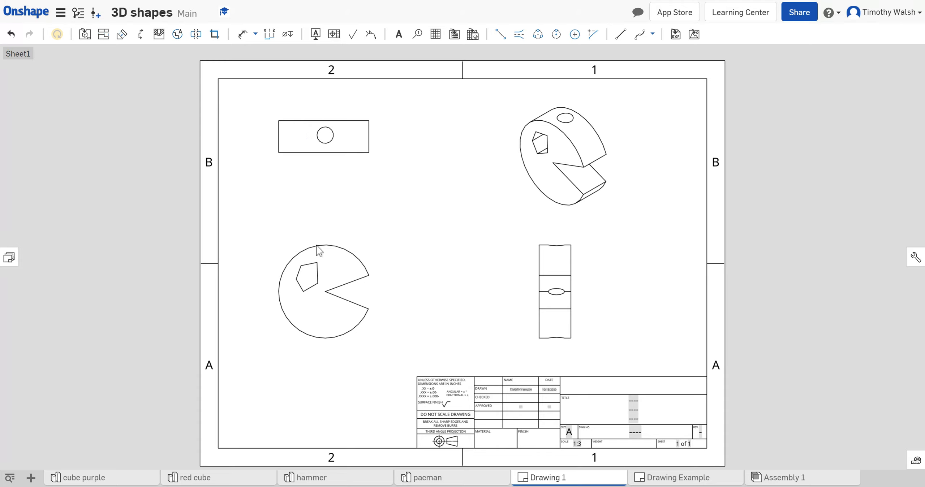
{"action": "mouse_move", "coordinate": [599, 311]}
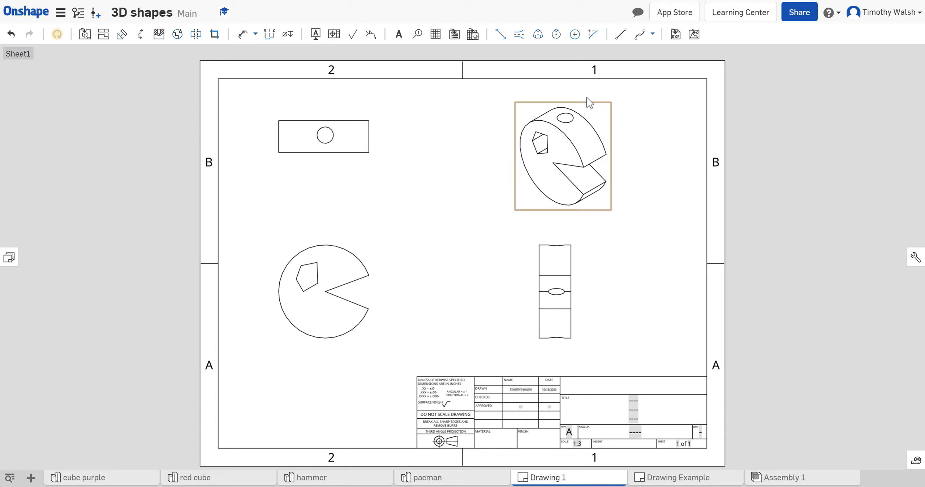
{"action": "left_click", "coordinate": [603, 287]}
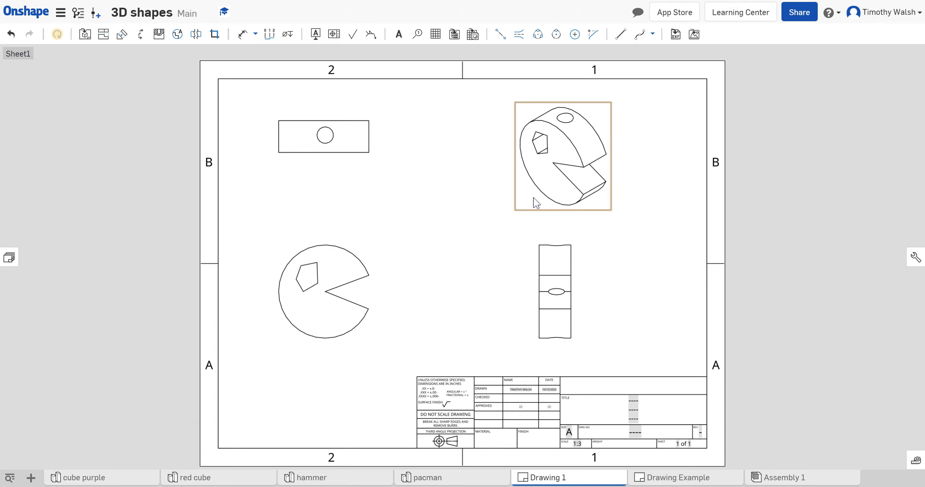
{"action": "mouse_move", "coordinate": [563, 149]}
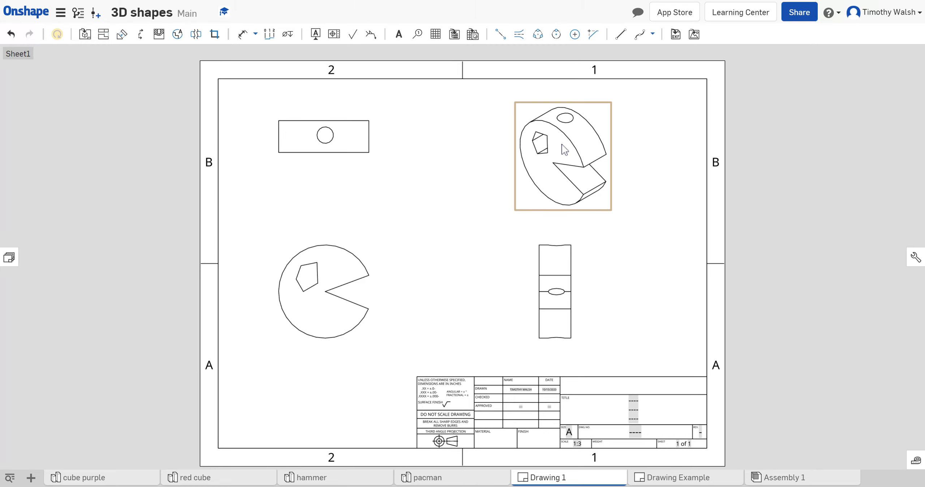
{"action": "right_click", "coordinate": [561, 148]}
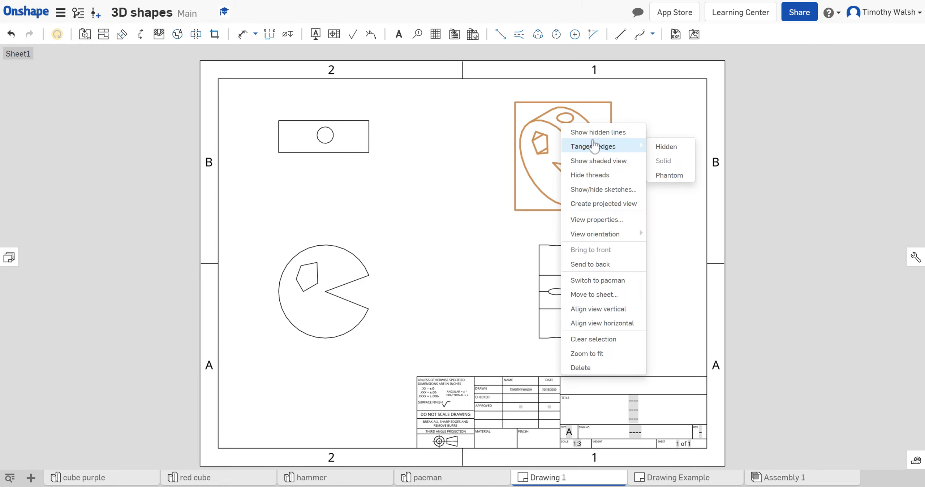
{"action": "mouse_move", "coordinate": [599, 160]}
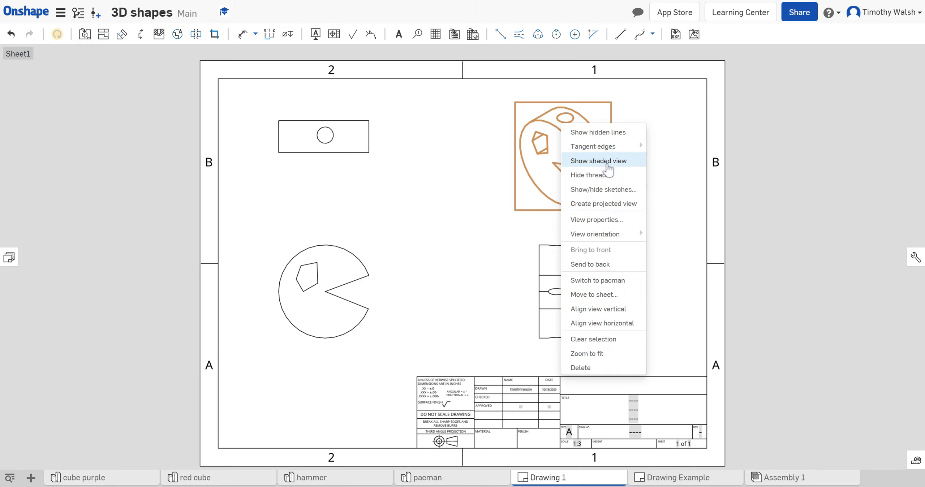
{"action": "left_click", "coordinate": [598, 160]}
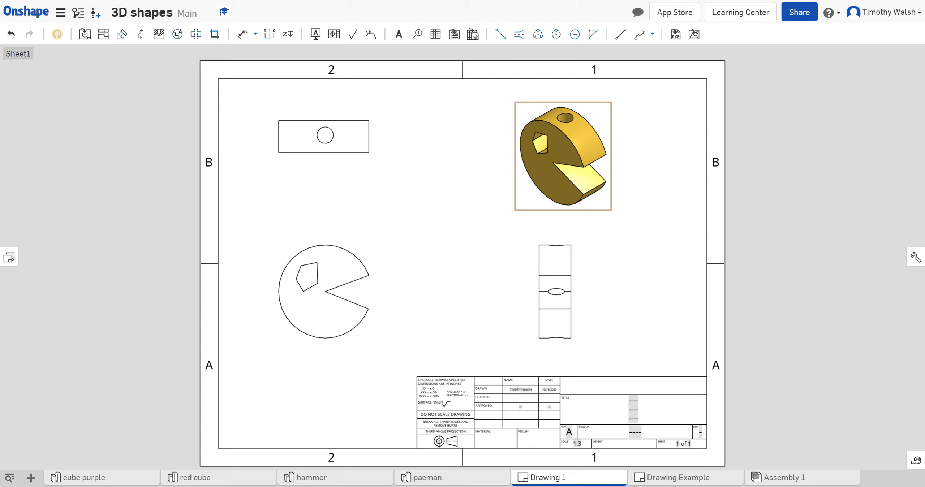
{"action": "left_click", "coordinate": [311, 114]}
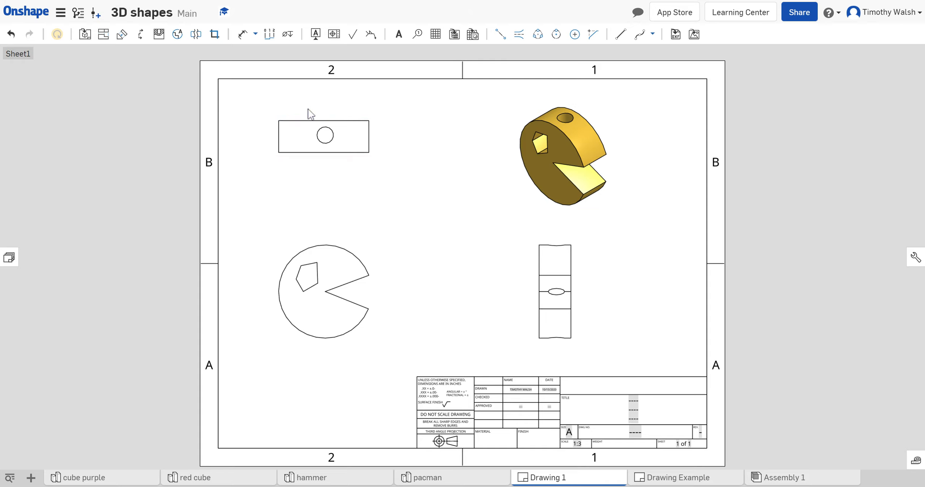
{"action": "mouse_move", "coordinate": [298, 107]}
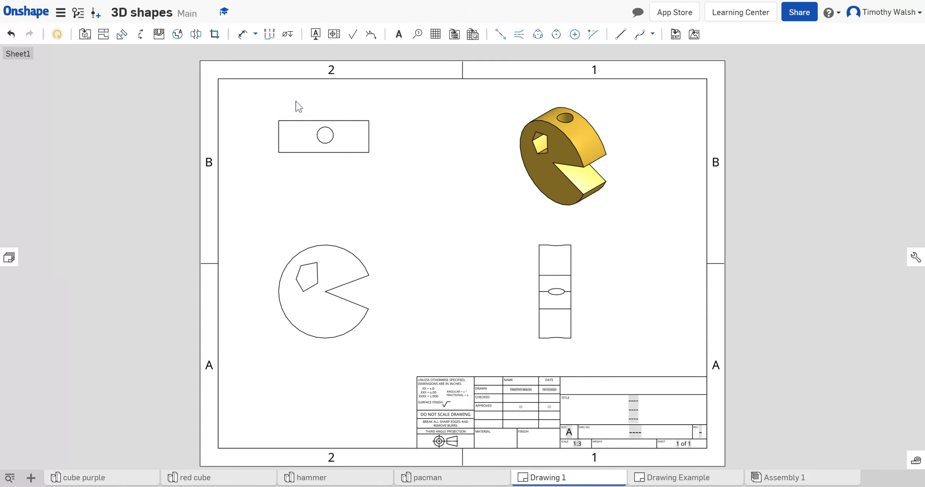
{"action": "mouse_move", "coordinate": [344, 151]}
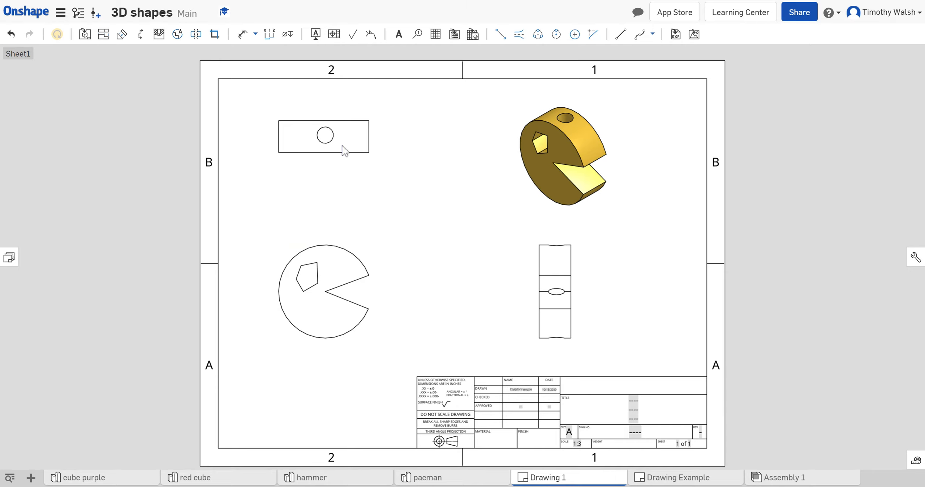
{"action": "left_click", "coordinate": [540, 147]}
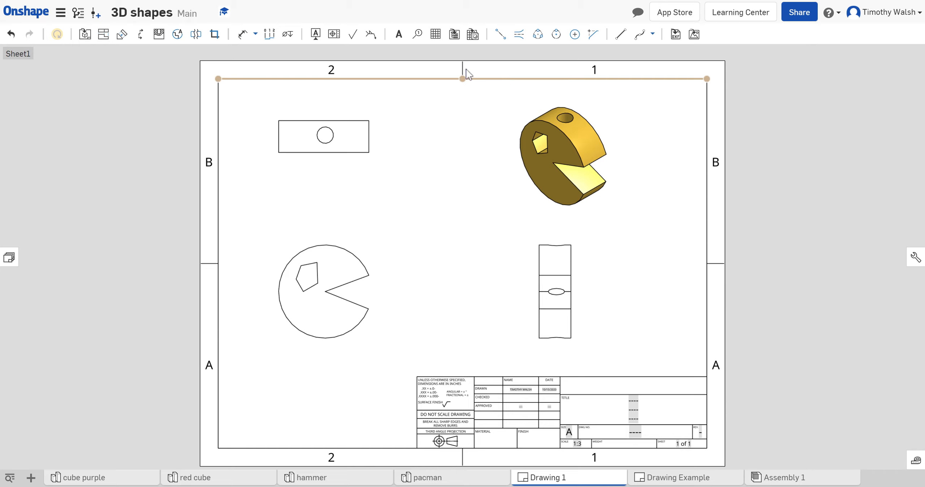
{"action": "mouse_move", "coordinate": [248, 68]}
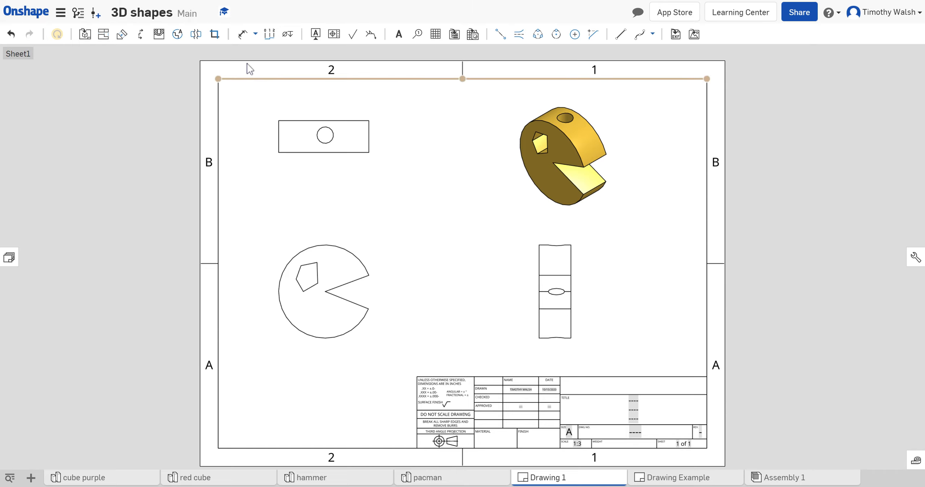
- Add height, hole diameter and side-view width dimensions to the pacman views
{"action": "left_click", "coordinate": [241, 34]}
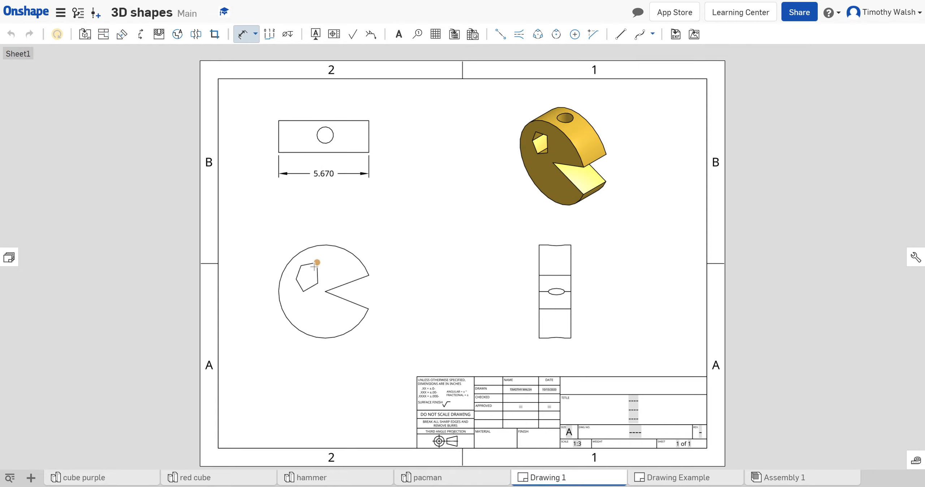
{"action": "left_click", "coordinate": [368, 136]}
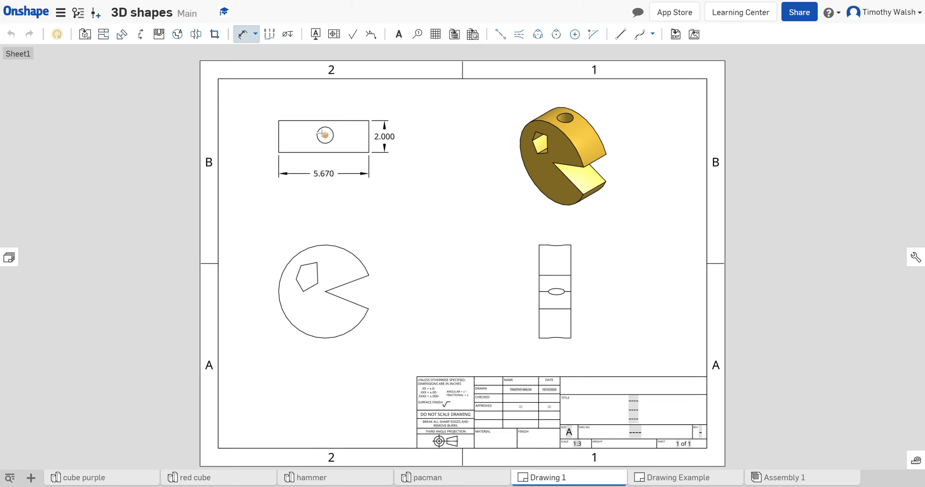
{"action": "left_click", "coordinate": [324, 135]}
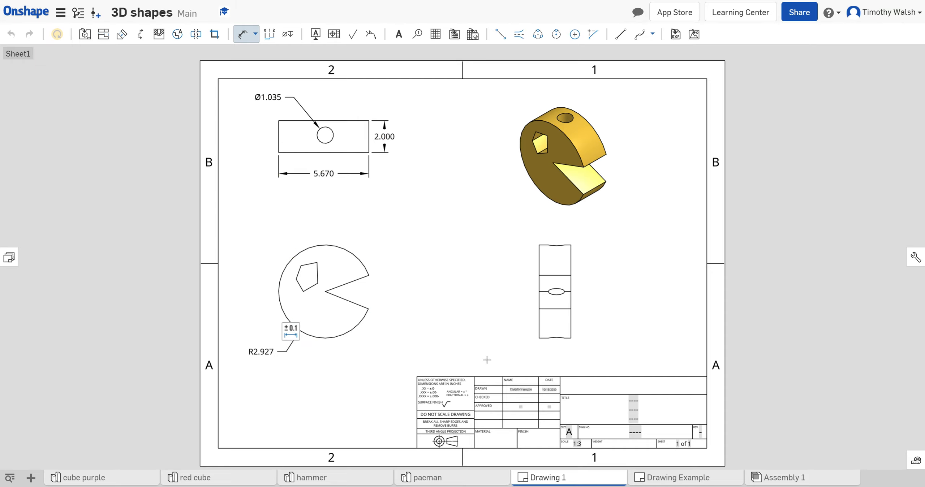
{"action": "mouse_move", "coordinate": [542, 326]}
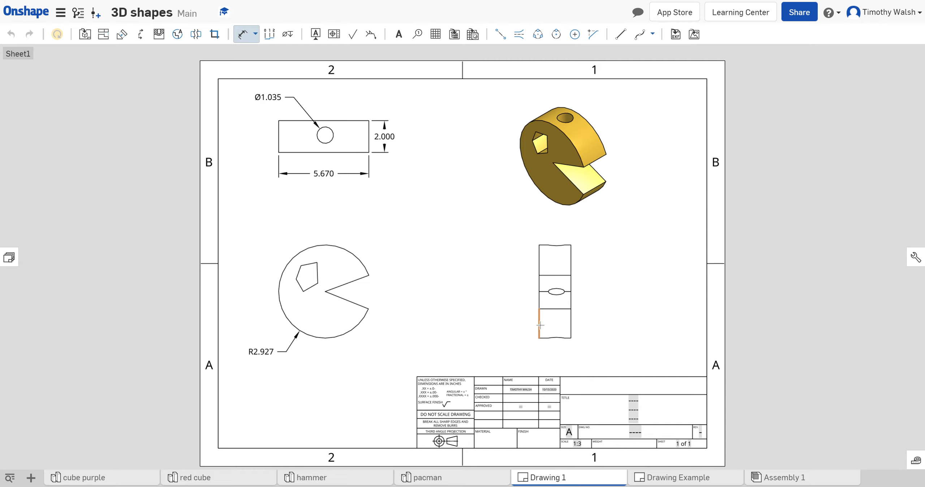
{"action": "left_click", "coordinate": [539, 326]}
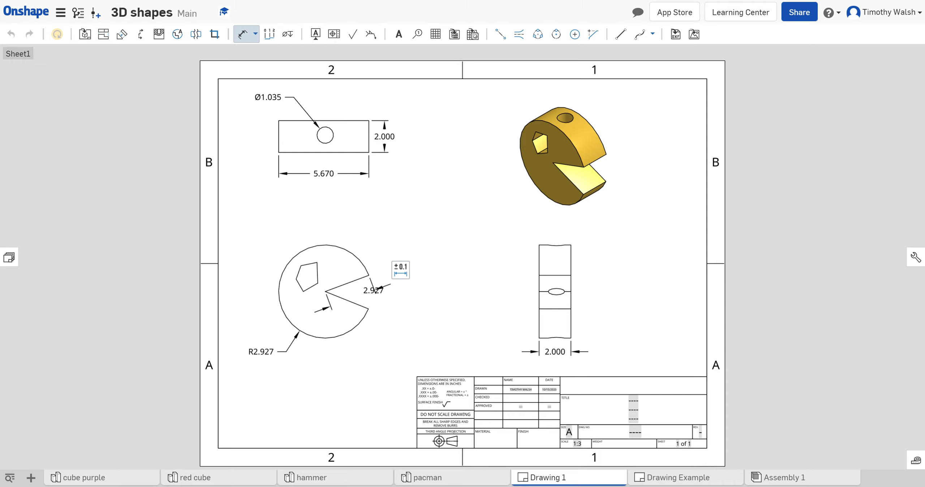
{"action": "mouse_move", "coordinate": [475, 374]}
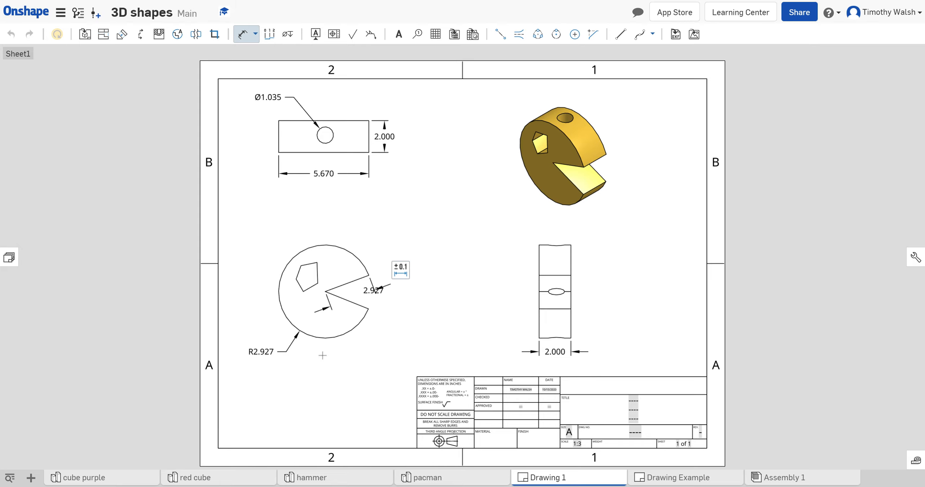
- Move the front view so the views sit closer together
{"action": "left_click", "coordinate": [323, 291]}
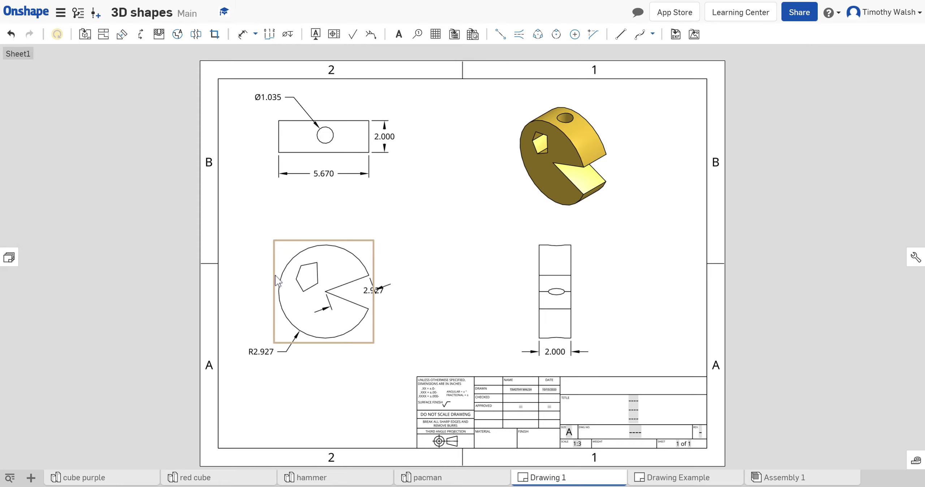
{"action": "left_click", "coordinate": [313, 290]}
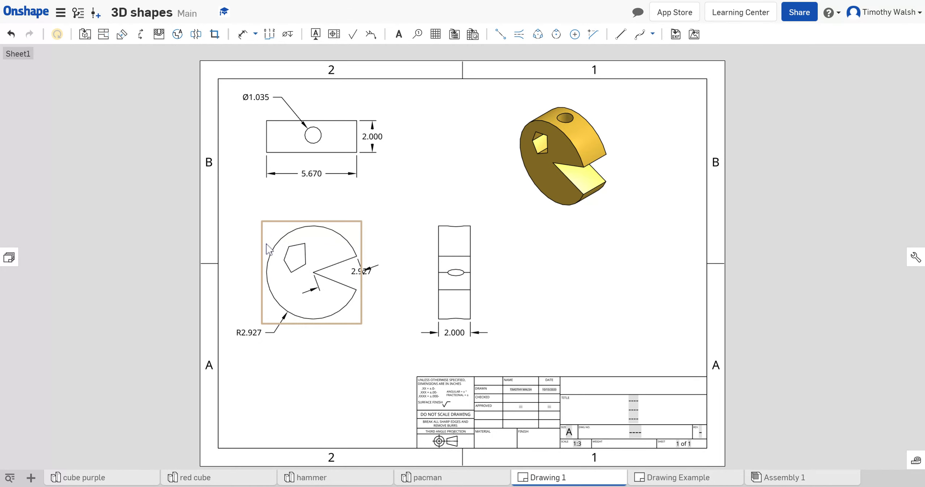
{"action": "left_click", "coordinate": [311, 273]}
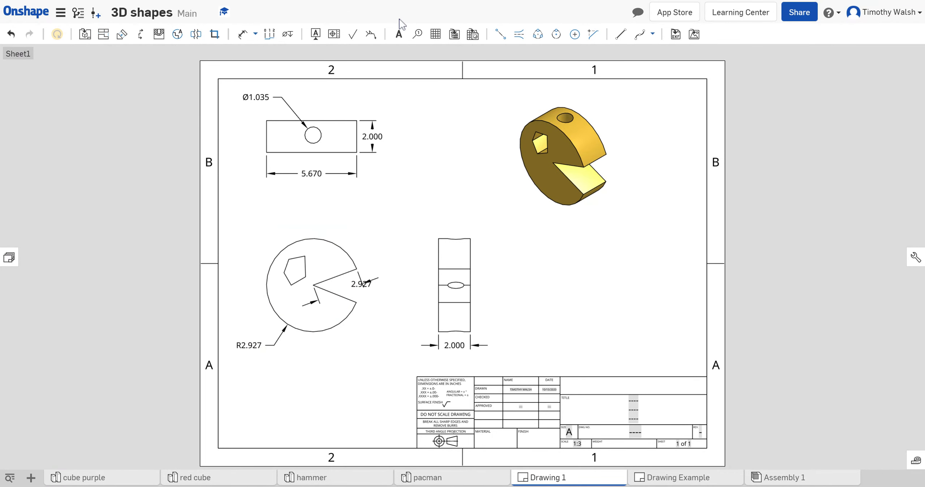
{"action": "mouse_move", "coordinate": [398, 34]}
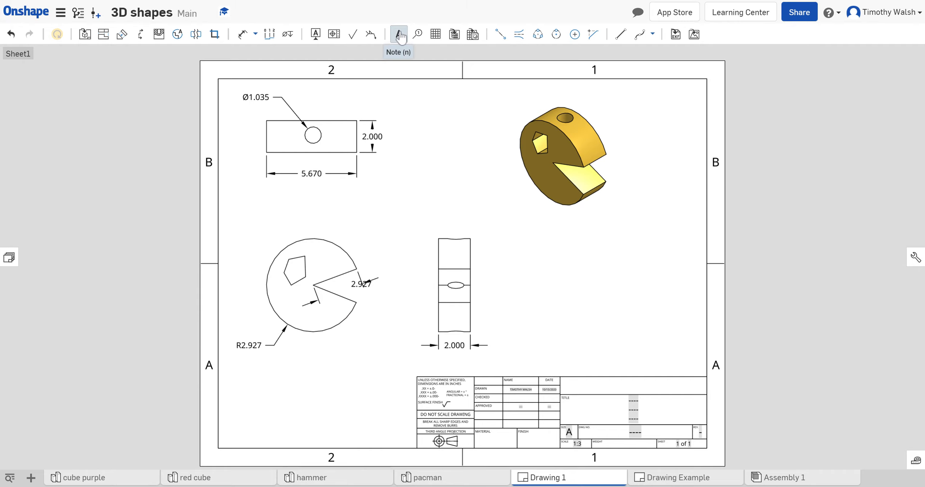
- Add bold 'Top' and 'Front' note labels beneath their views
{"action": "left_click", "coordinate": [398, 34]}
{"action": "type", "text": "Top"}
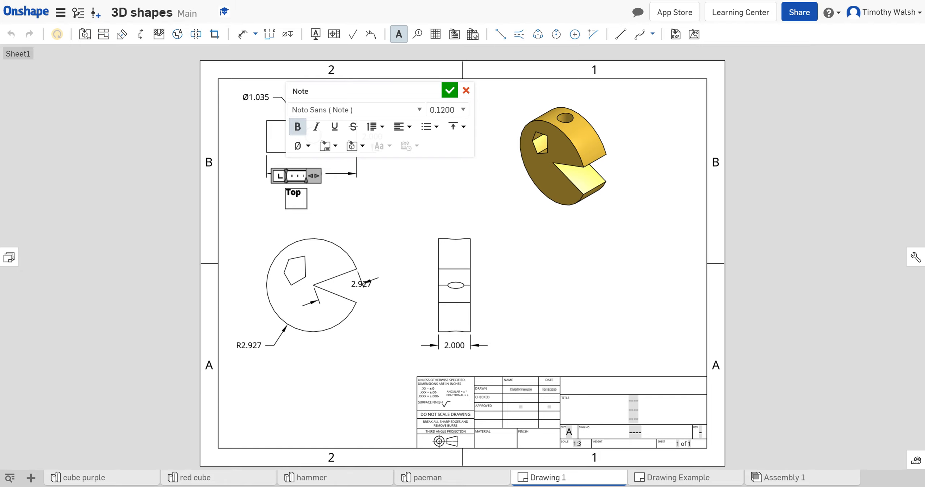
{"action": "mouse_move", "coordinate": [341, 240]}
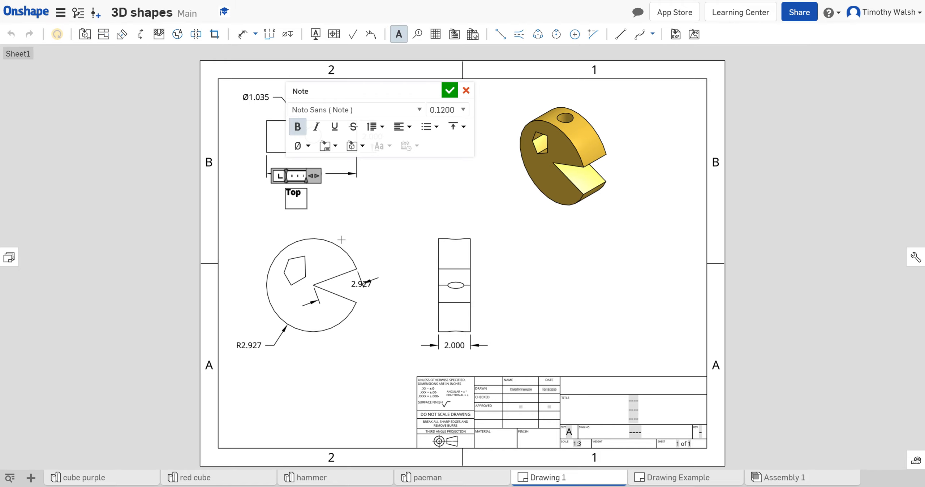
{"action": "left_click", "coordinate": [450, 90]}
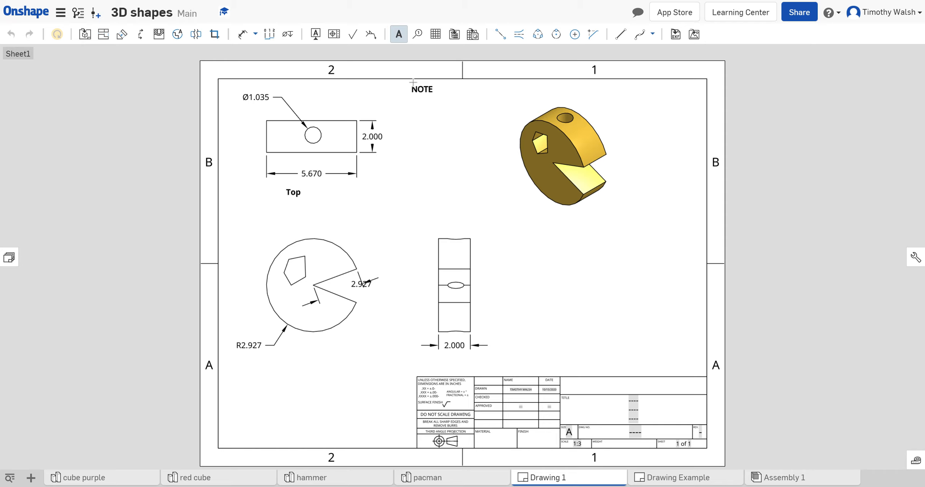
{"action": "left_click_drag", "start_coordinate": [422, 89], "coordinate": [289, 358]}
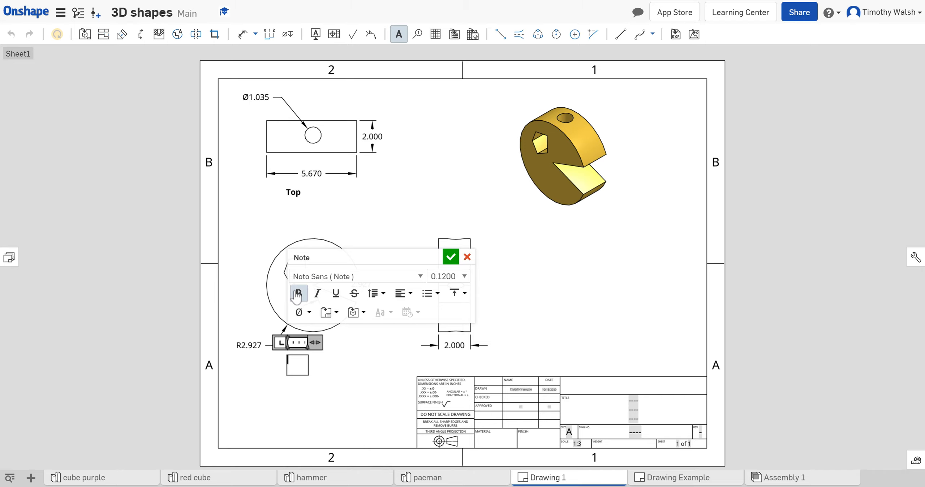
{"action": "type", "text": "front"}
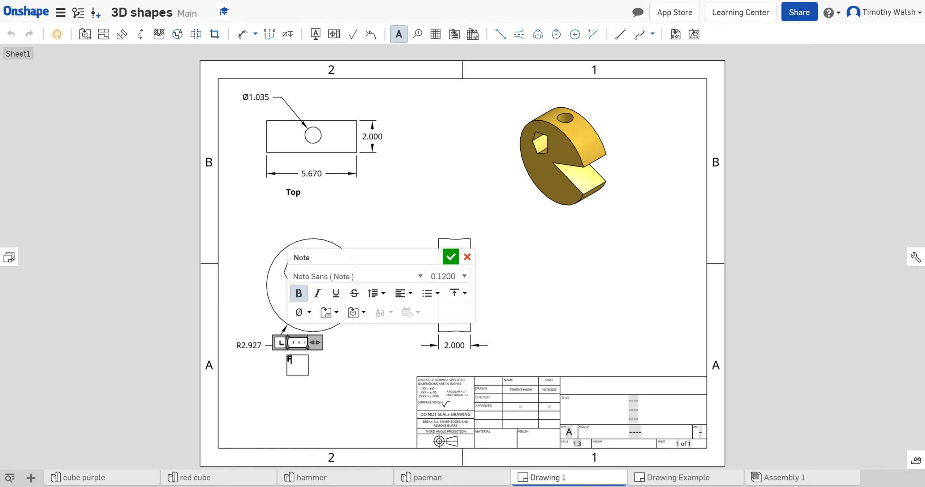
{"action": "type", "text": "Front"}
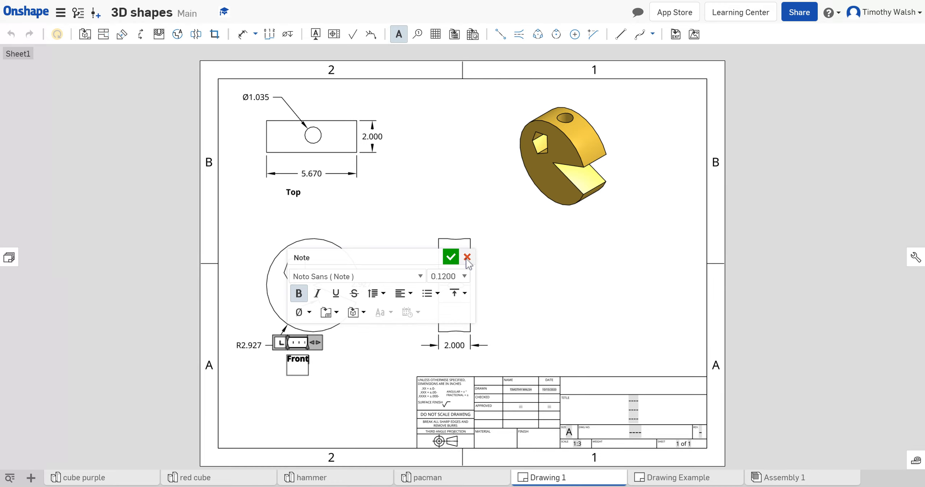
{"action": "left_click", "coordinate": [450, 257]}
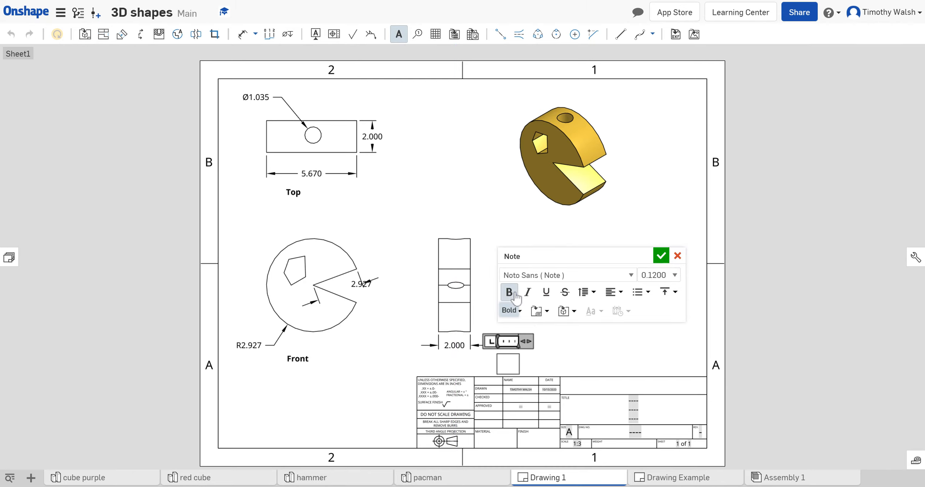
- Add bold 'Side' and 'isometric' note labels beneath their views
{"action": "type", "text": "Side"}
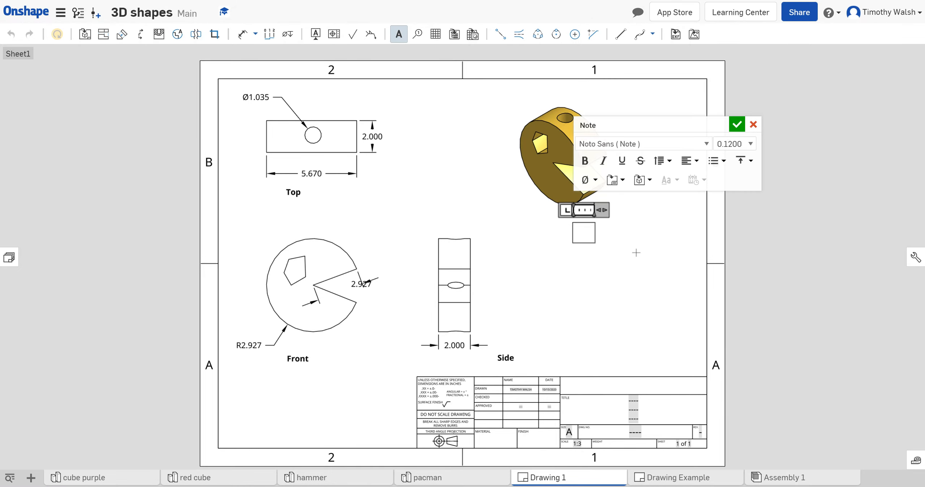
{"action": "mouse_move", "coordinate": [651, 253]}
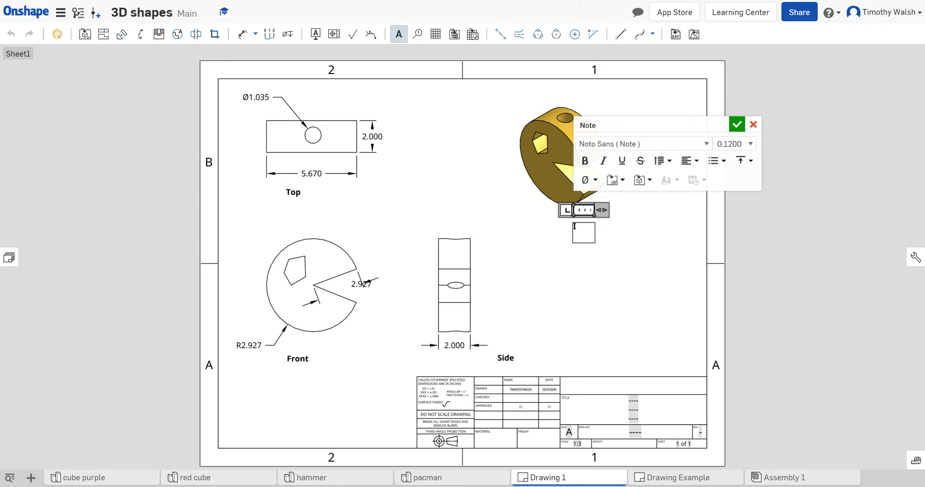
{"action": "mouse_move", "coordinate": [585, 160]}
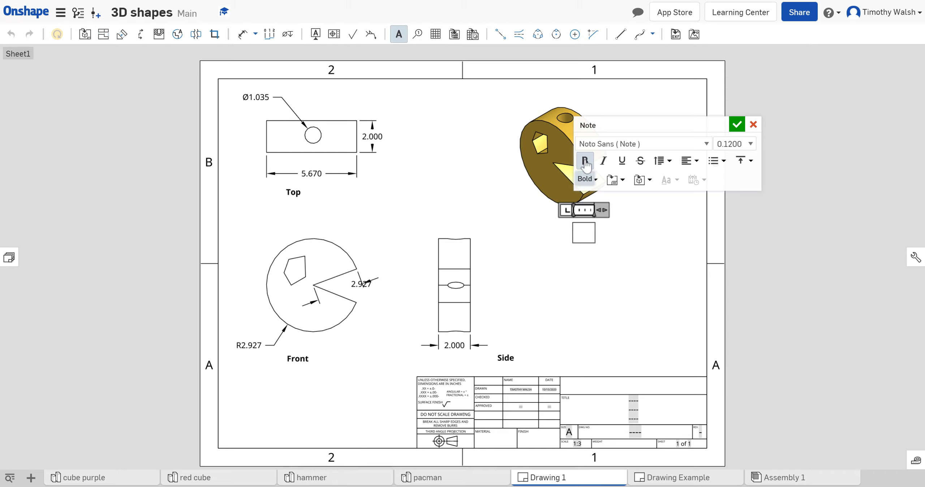
{"action": "type", "text": "isomet"}
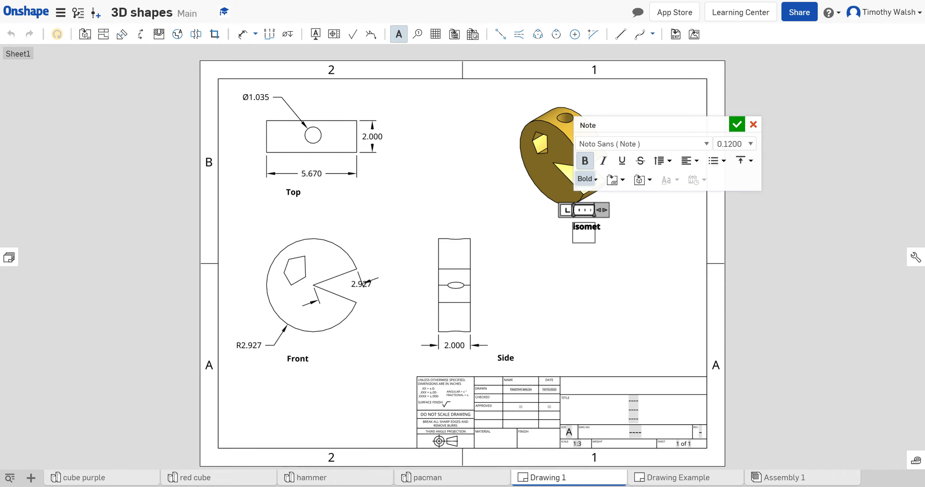
{"action": "type", "text": "ric"}
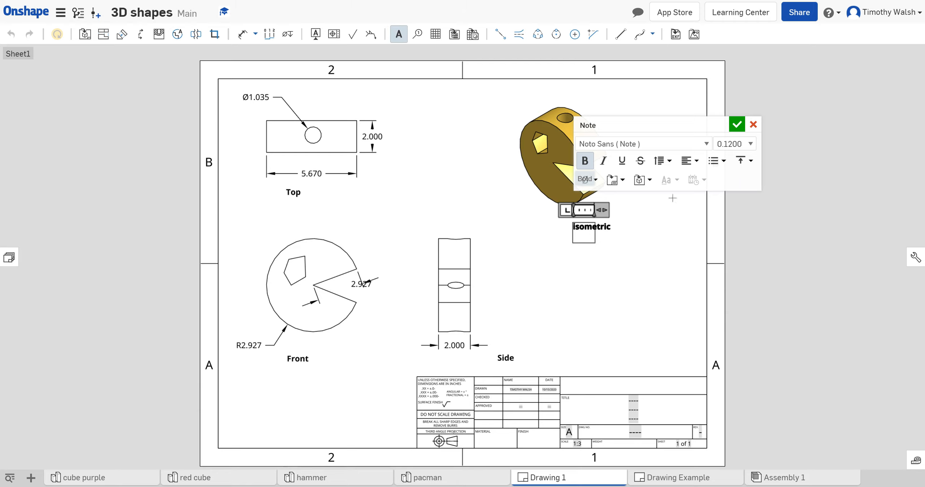
{"action": "left_click", "coordinate": [737, 124]}
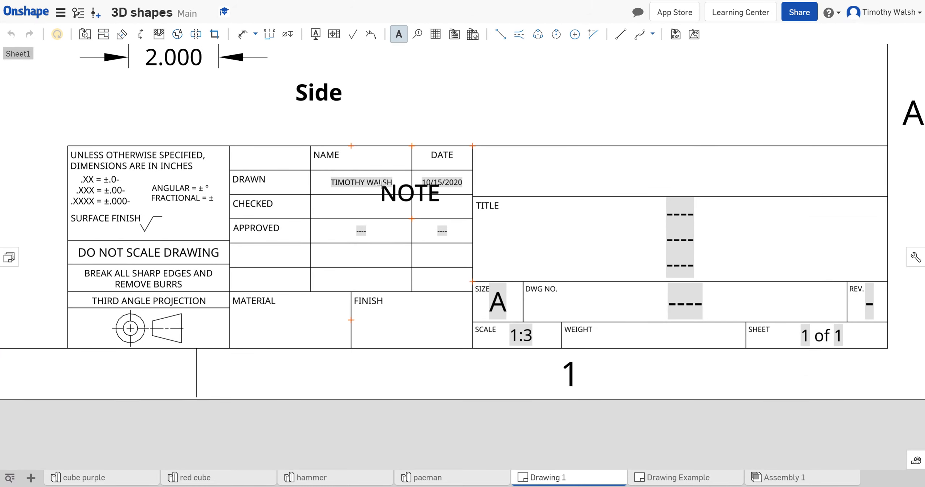
- Enter 'Shapes Working Drawing' in the title block's Title field and accept it
{"action": "left_click_drag", "start_coordinate": [410, 193], "coordinate": [466, 197]}
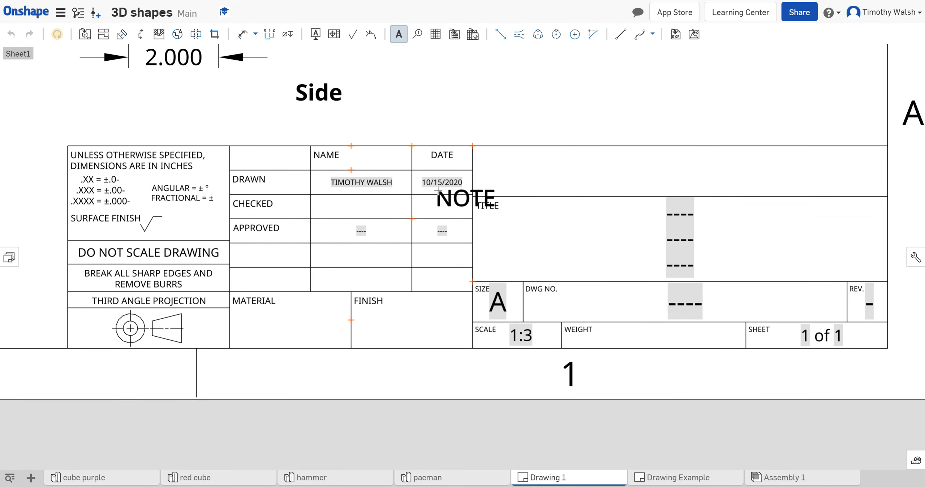
{"action": "left_click", "coordinate": [463, 197]}
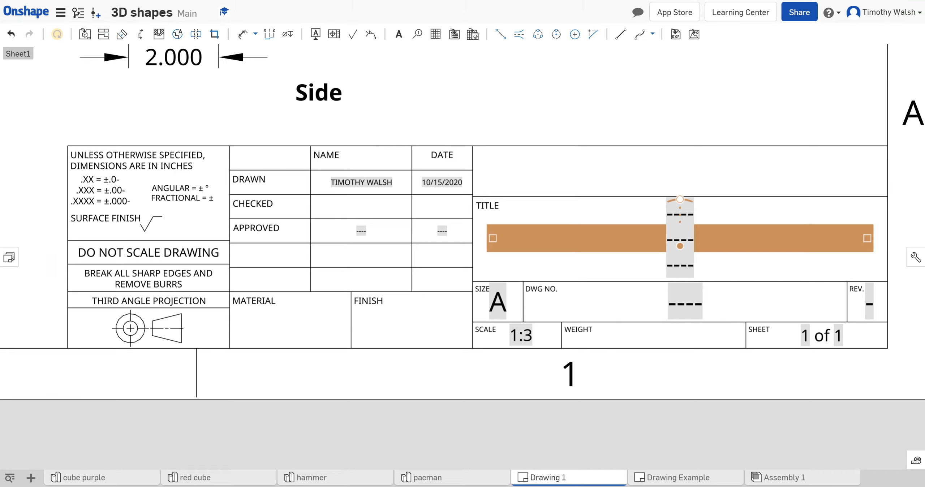
{"action": "mouse_move", "coordinate": [691, 243]}
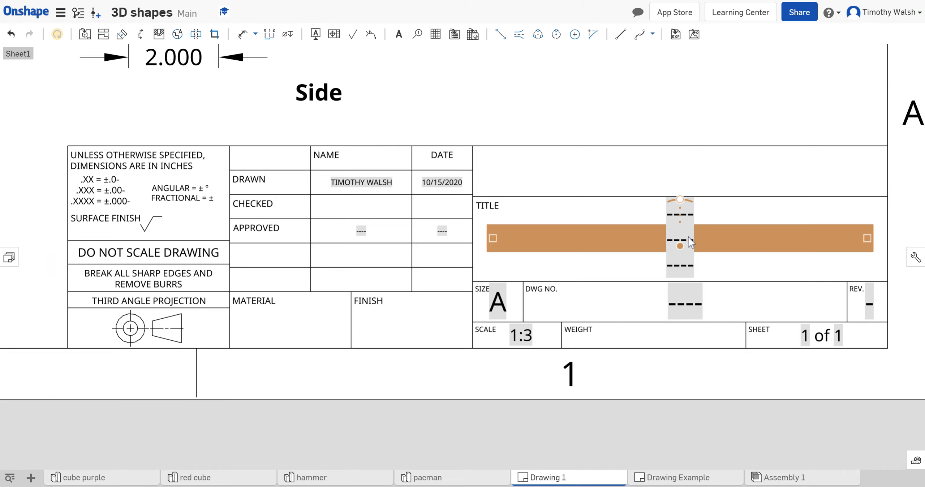
{"action": "double_click", "coordinate": [678, 239]}
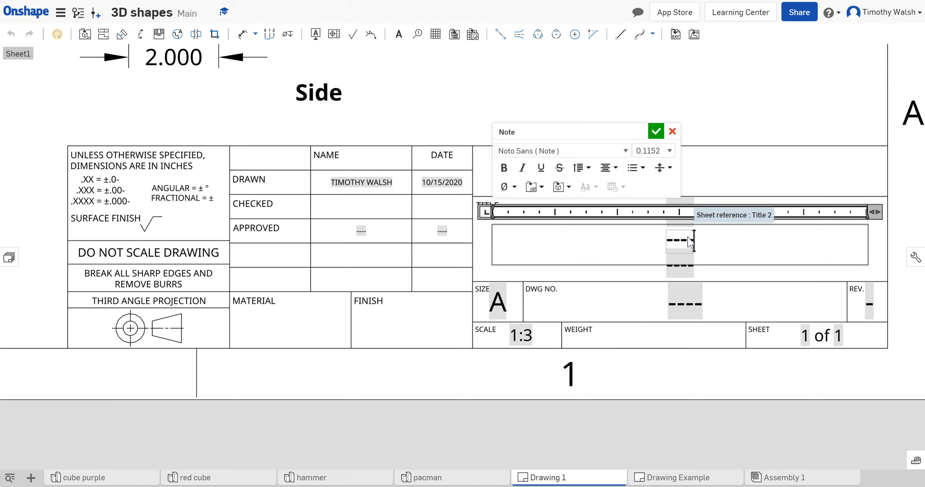
{"action": "type", "text": "S"}
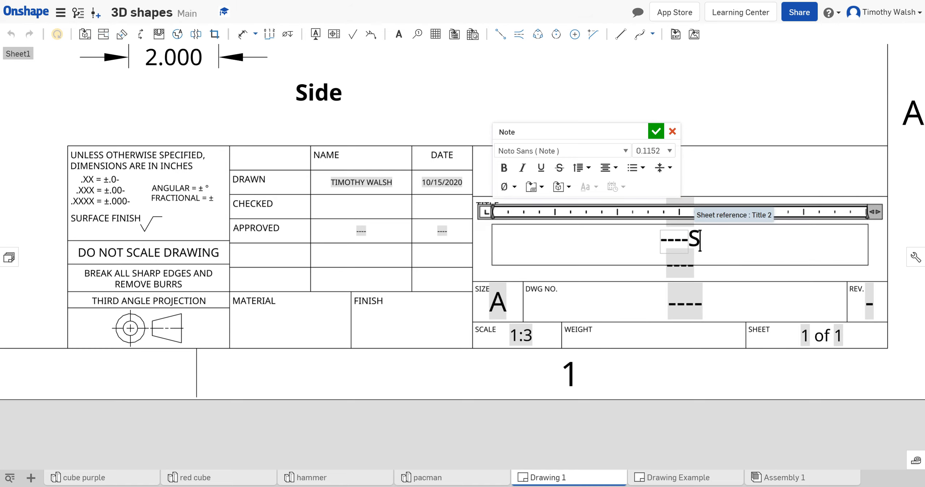
{"action": "type", "text": "hapes"}
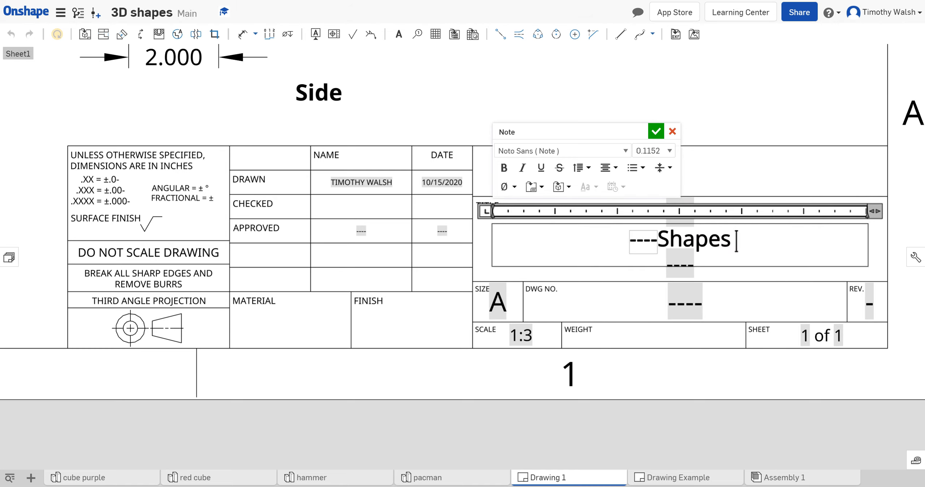
{"action": "type", "text": "W"}
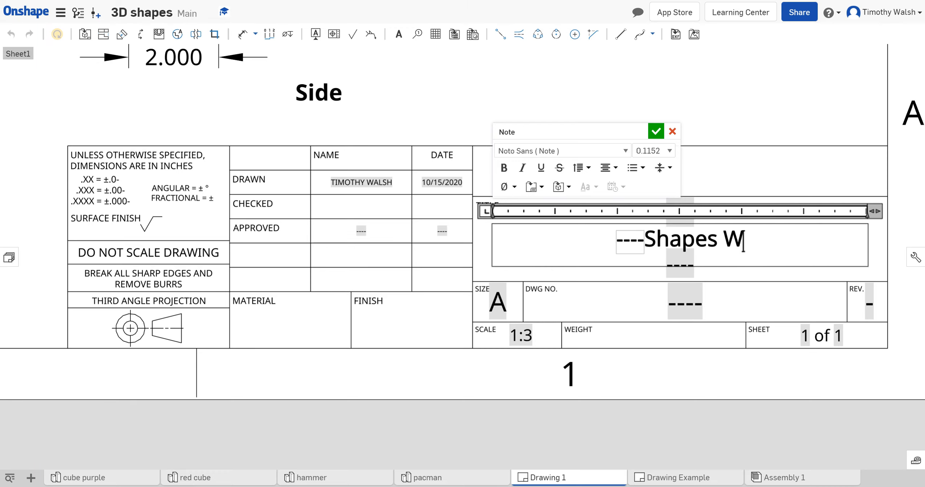
{"action": "type", "text": "orking"}
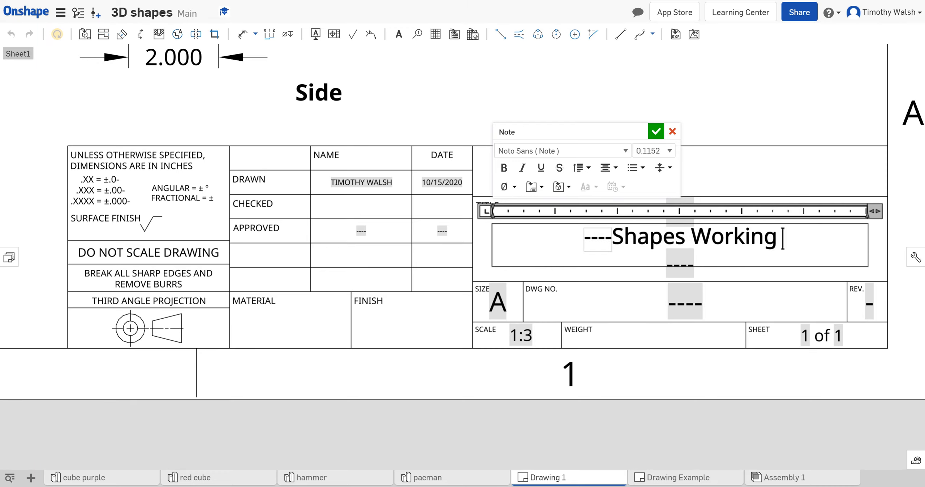
{"action": "type", "text": "Drawi"}
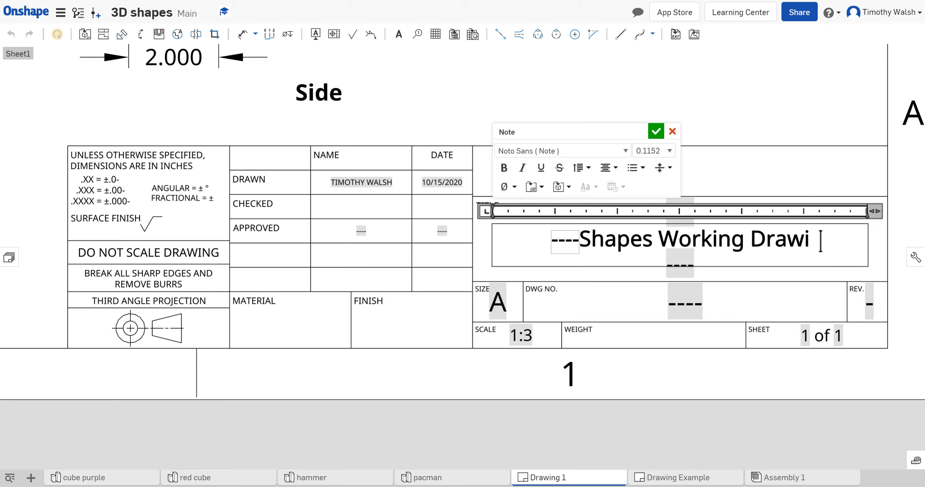
{"action": "type", "text": "ng"}
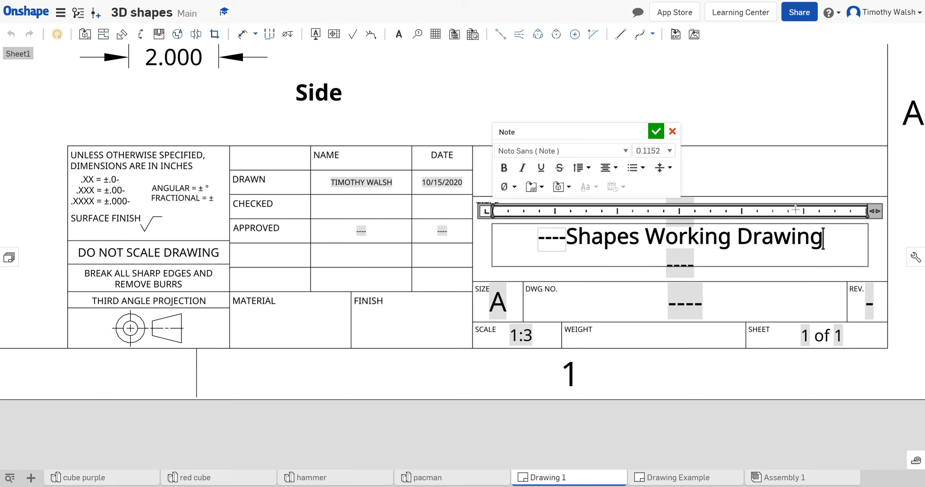
{"action": "left_click", "coordinate": [655, 131]}
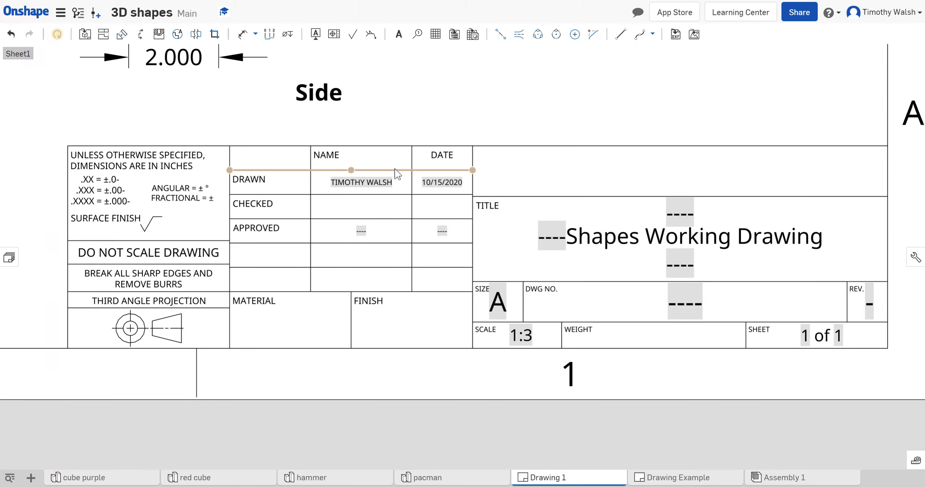
- Type 'Percy Julian Middle School' on the title line beneath Shapes Working Drawing
{"action": "left_click", "coordinate": [549, 162]}
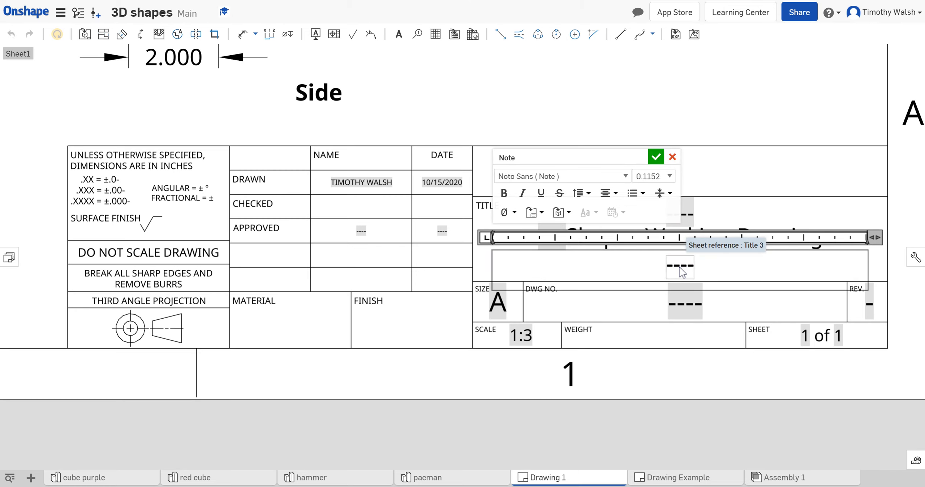
{"action": "type", "text": "P"}
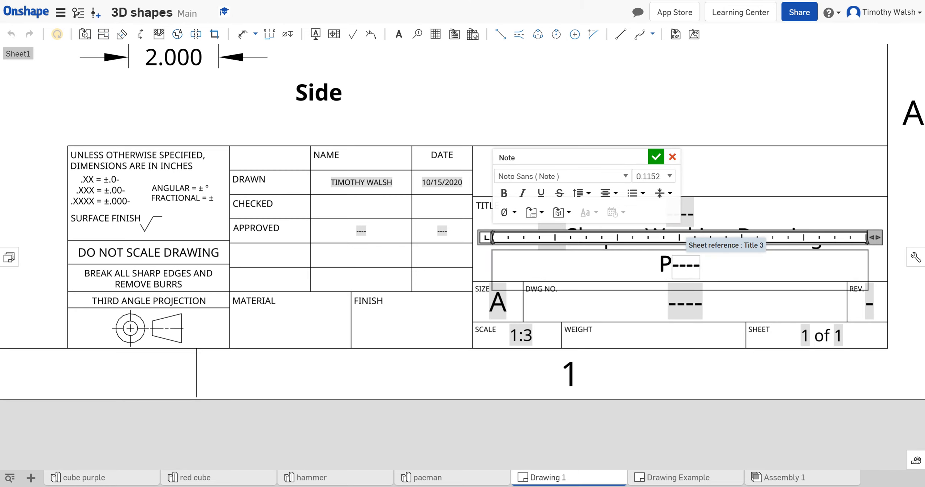
{"action": "type", "text": "er"}
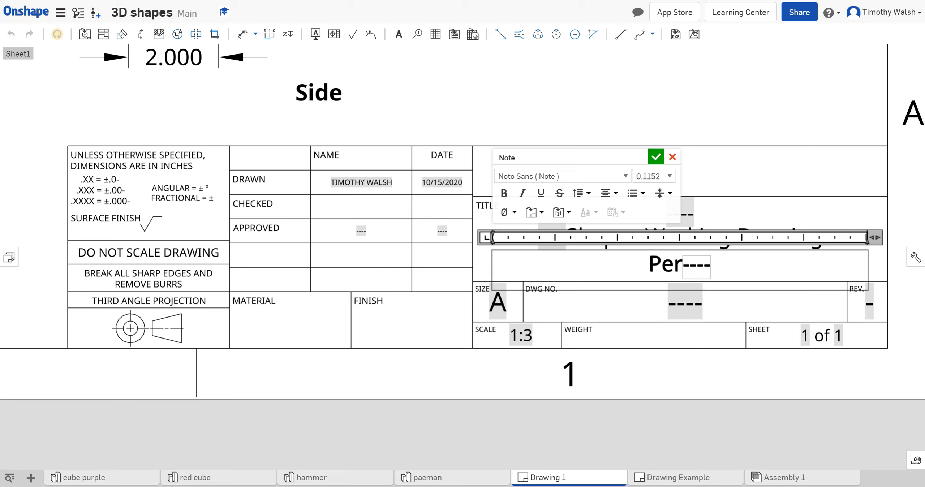
{"action": "type", "text": "cy Julian Middle School"}
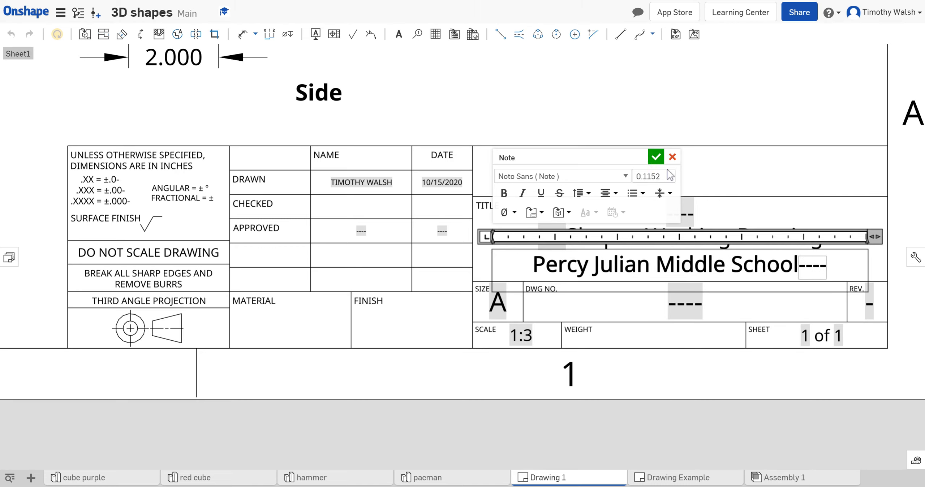
{"action": "left_click", "coordinate": [656, 156]}
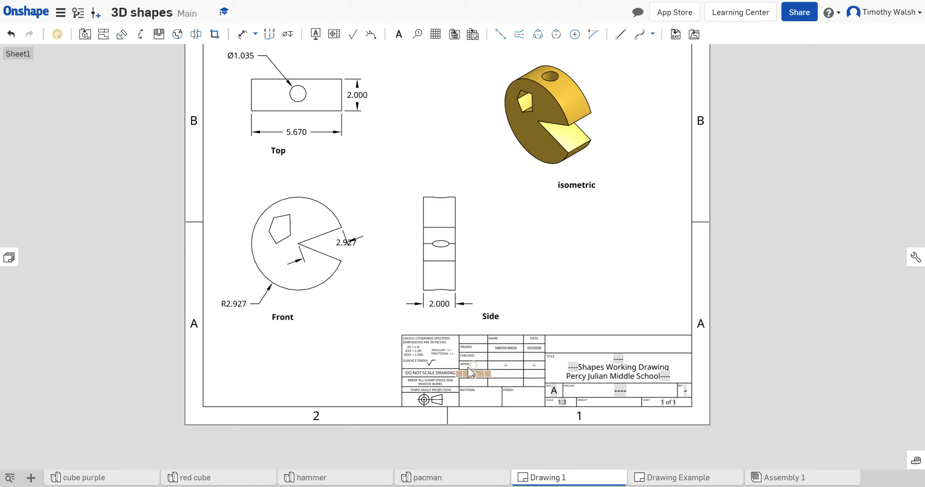
{"action": "mouse_move", "coordinate": [469, 373]}
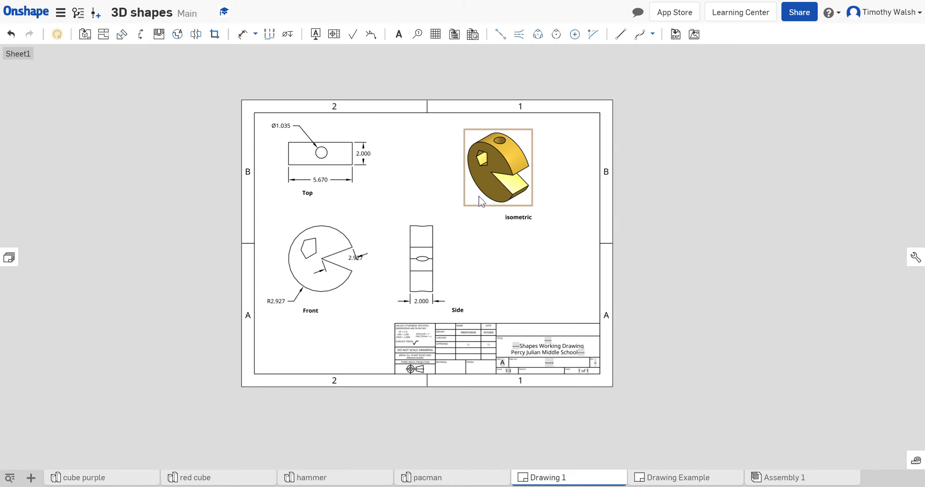
{"action": "left_click", "coordinate": [321, 152]}
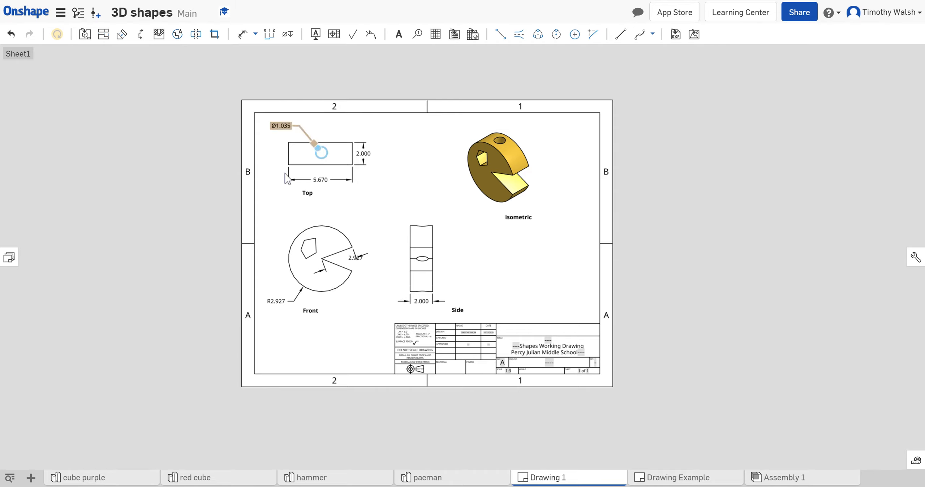
{"action": "left_click", "coordinate": [151, 252]}
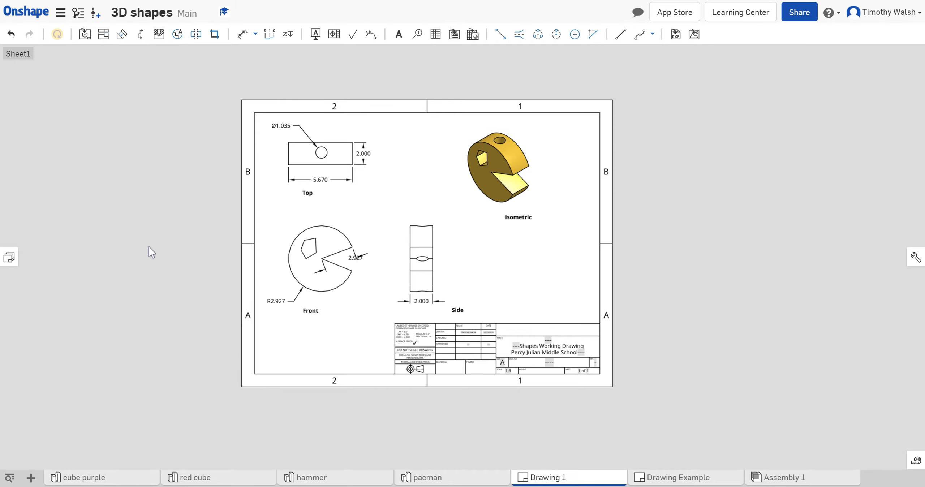
{"action": "mouse_move", "coordinate": [423, 478]}
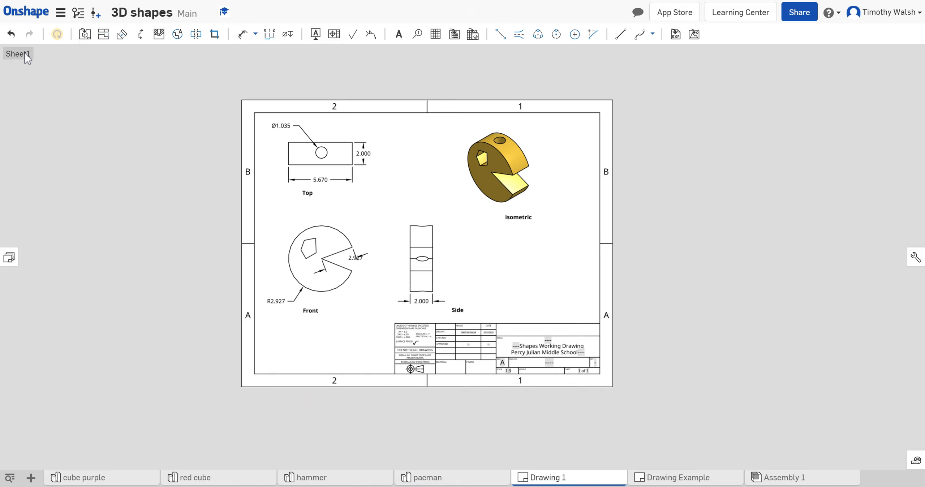
{"action": "mouse_move", "coordinate": [10, 257]}
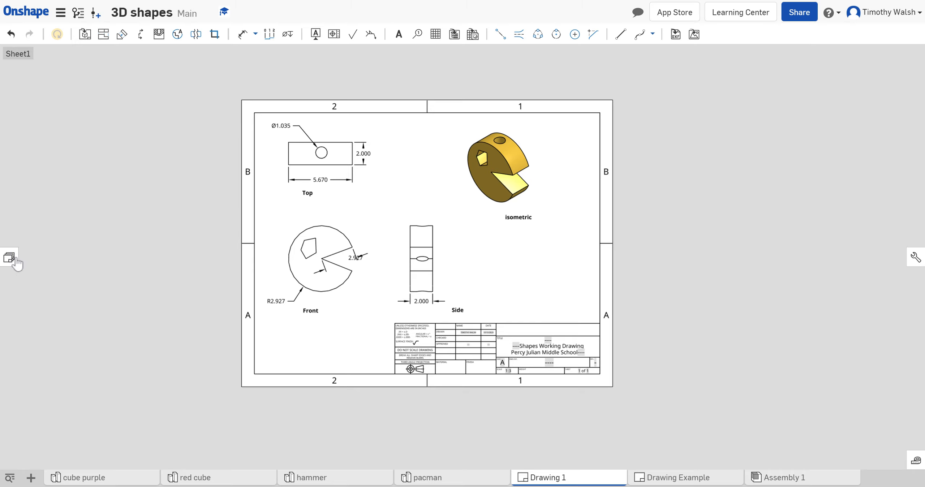
- Add Sheet2 from the Sheets panel and compare it with Sheet1
{"action": "left_click", "coordinate": [10, 258]}
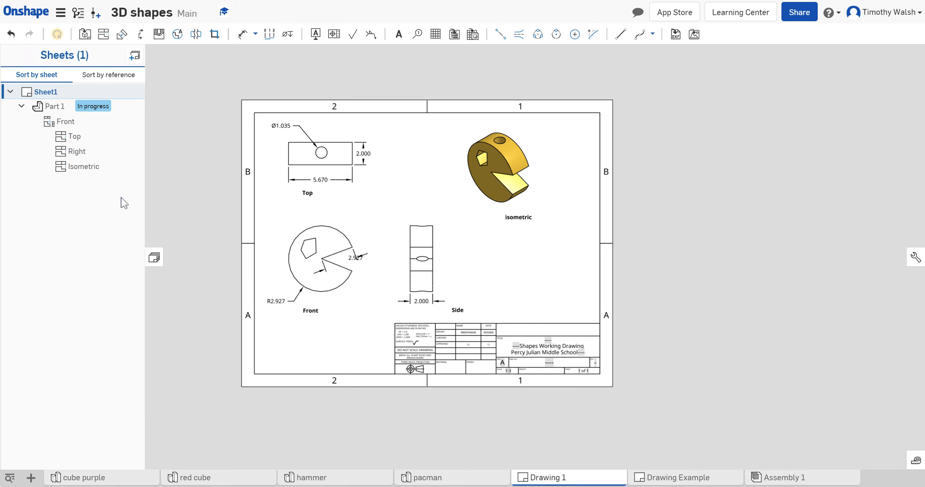
{"action": "mouse_move", "coordinate": [135, 56]}
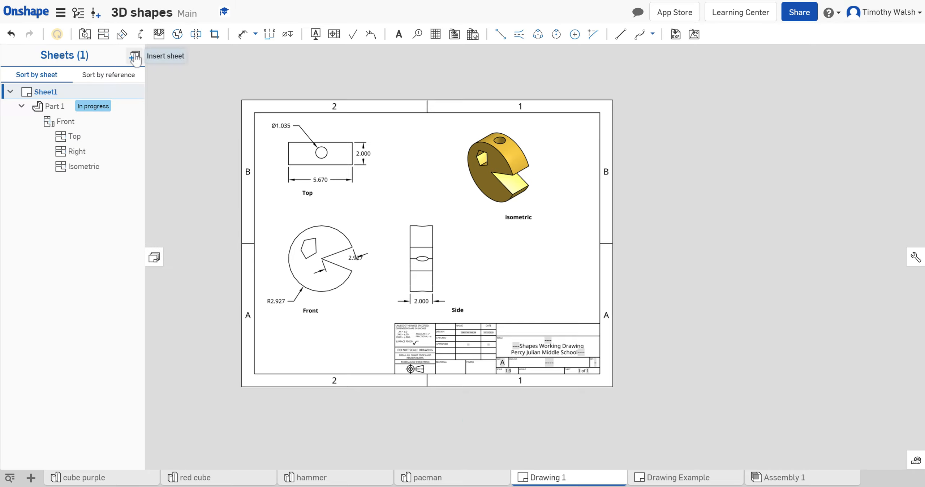
{"action": "mouse_move", "coordinate": [180, 63]}
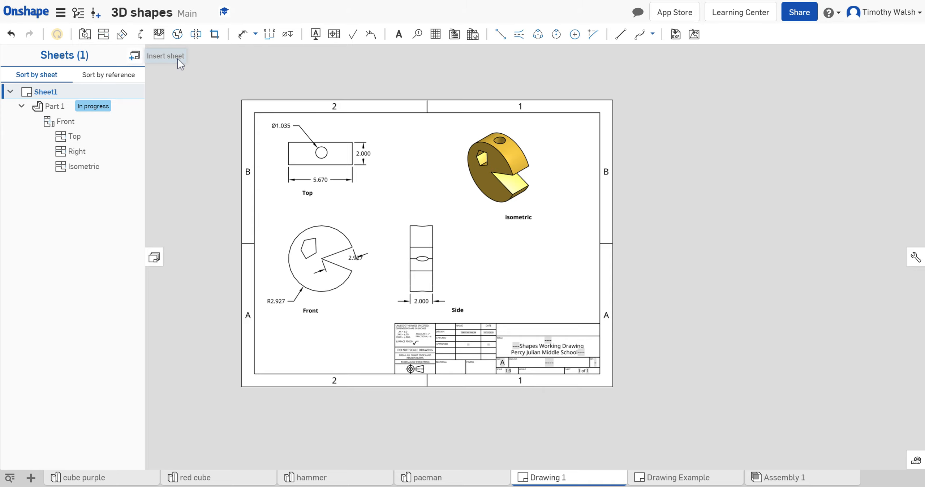
{"action": "left_click", "coordinate": [134, 56]}
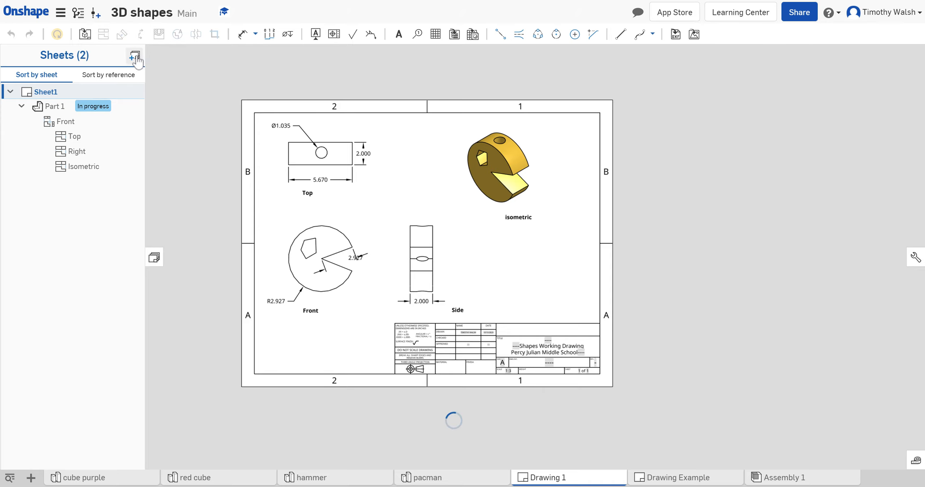
{"action": "left_click", "coordinate": [135, 56]}
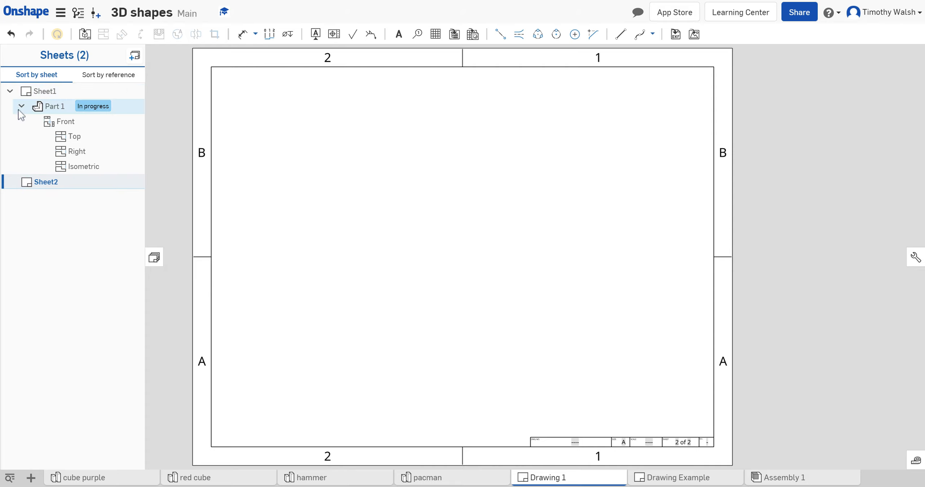
{"action": "left_click", "coordinate": [46, 91]}
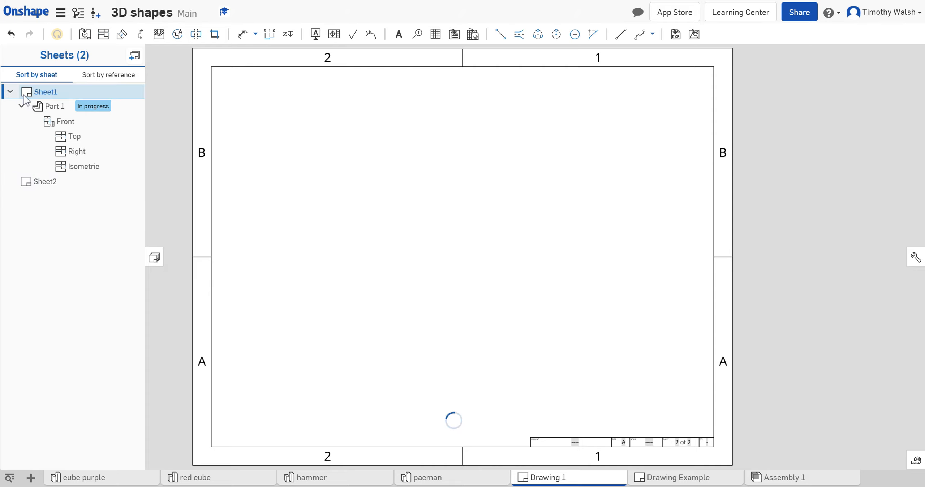
{"action": "left_click", "coordinate": [46, 181]}
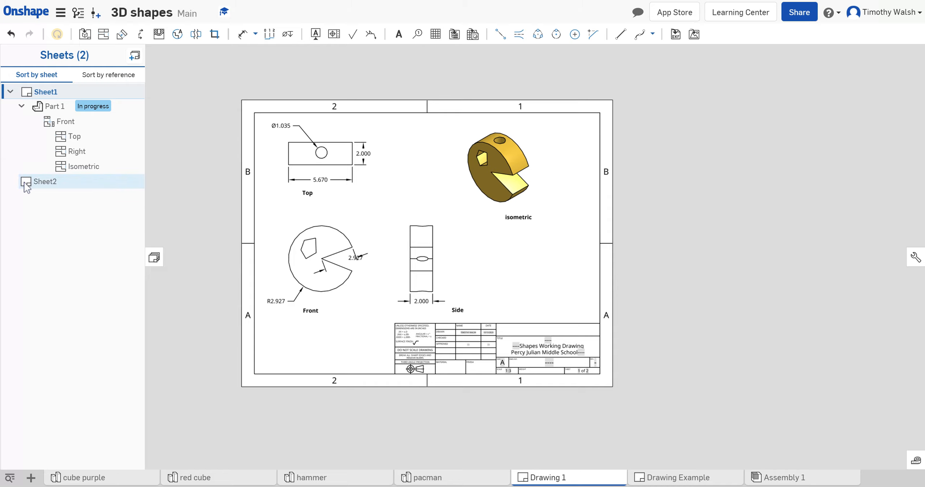
{"action": "left_click", "coordinate": [46, 181]}
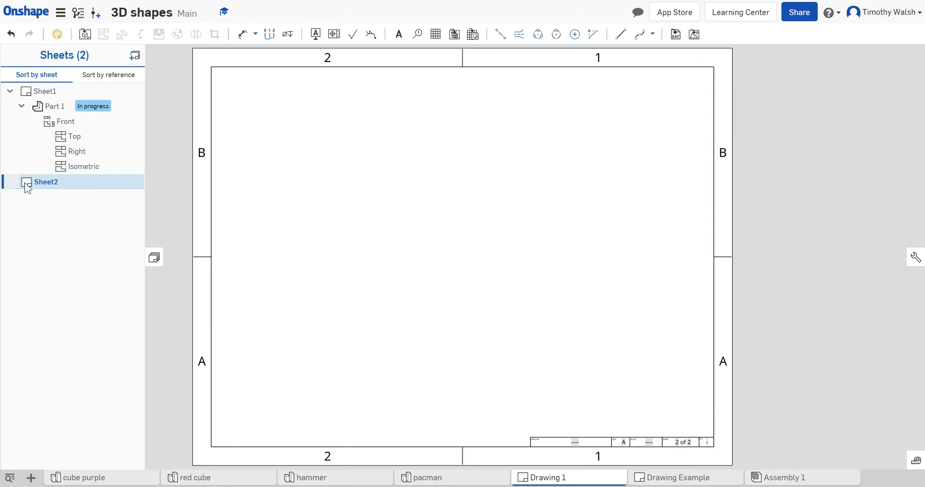
{"action": "mouse_move", "coordinate": [104, 57]}
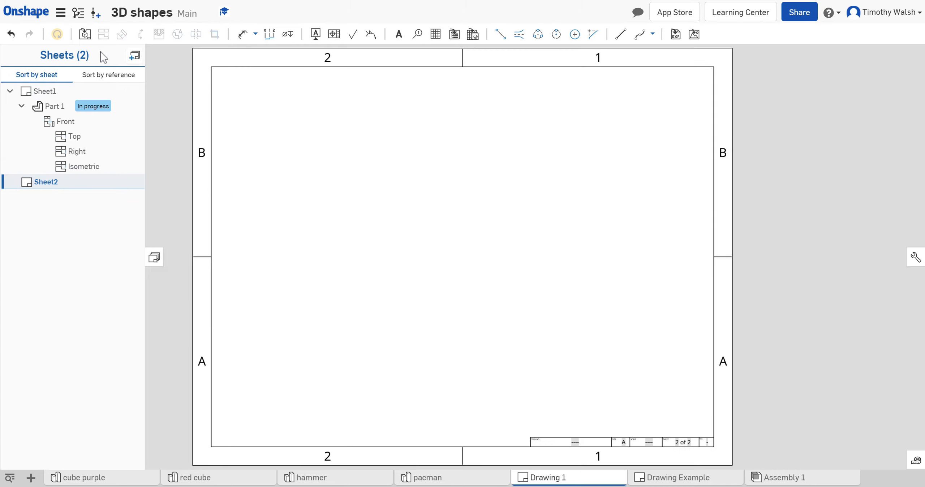
{"action": "mouse_move", "coordinate": [84, 34]}
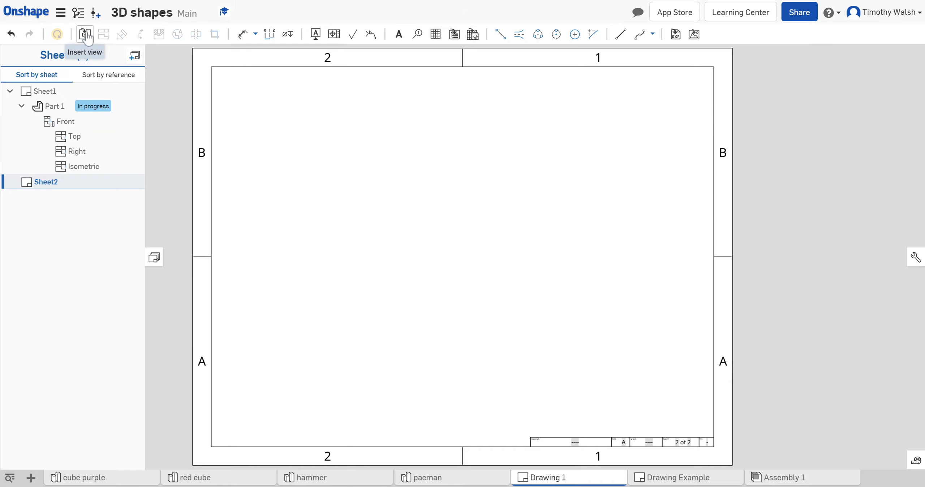
- Place a front view of red cube Part 1 on Sheet2, after cancelling a pacman view
{"action": "left_click", "coordinate": [84, 34]}
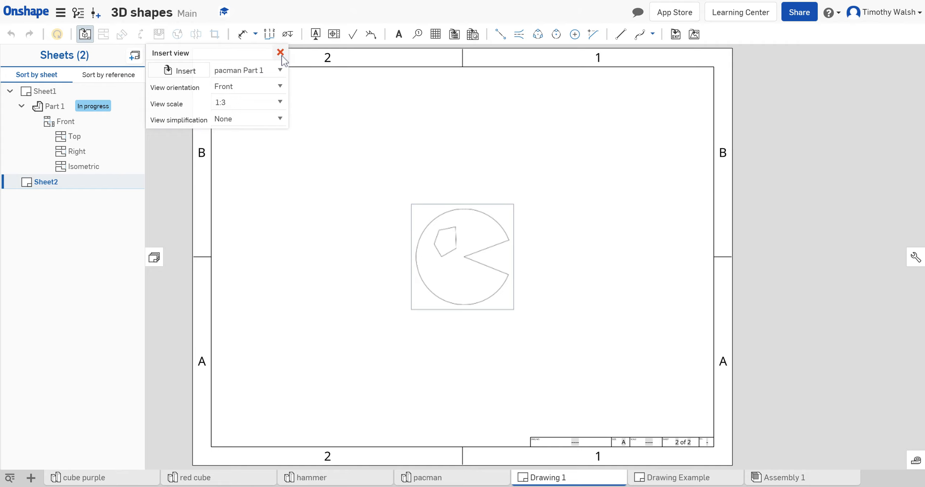
{"action": "left_click", "coordinate": [281, 53]}
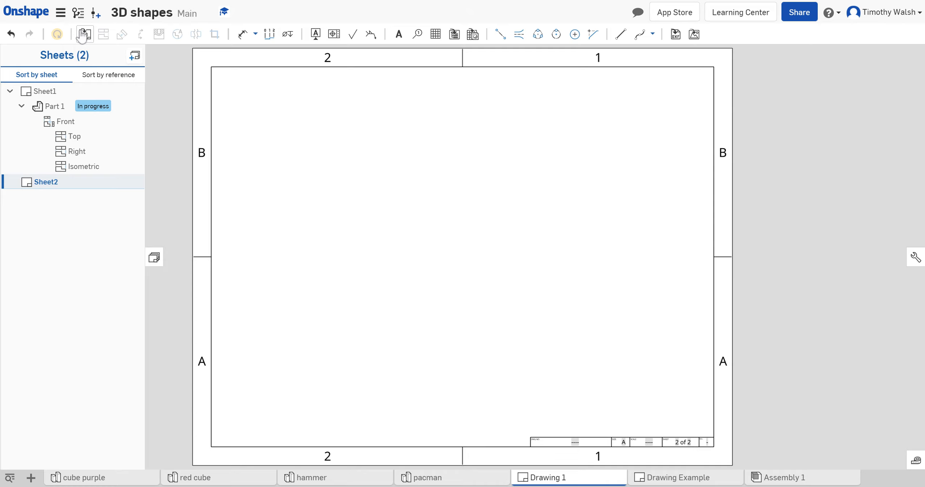
{"action": "mouse_move", "coordinate": [84, 34]}
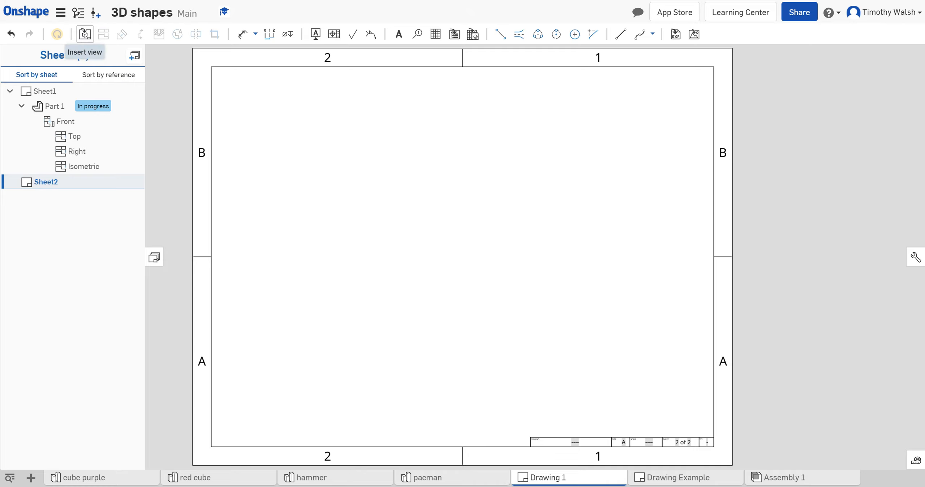
{"action": "left_click", "coordinate": [84, 33]}
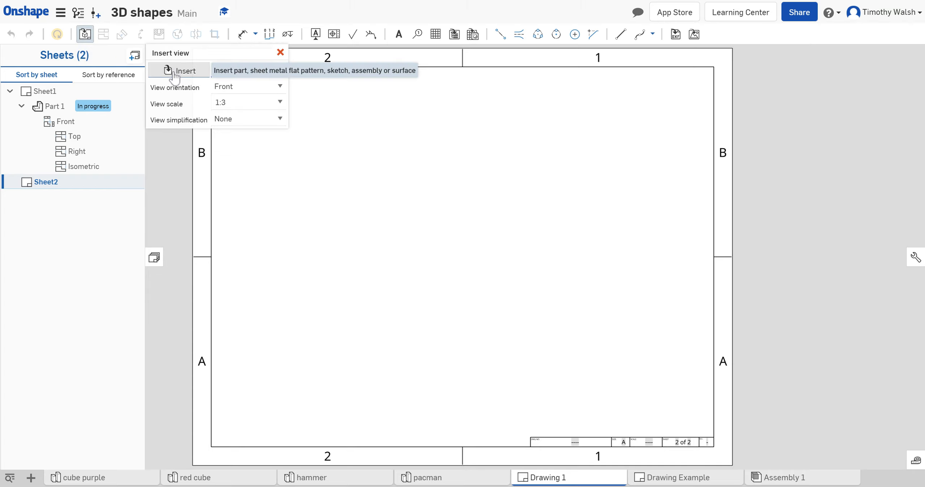
{"action": "left_click", "coordinate": [185, 71]}
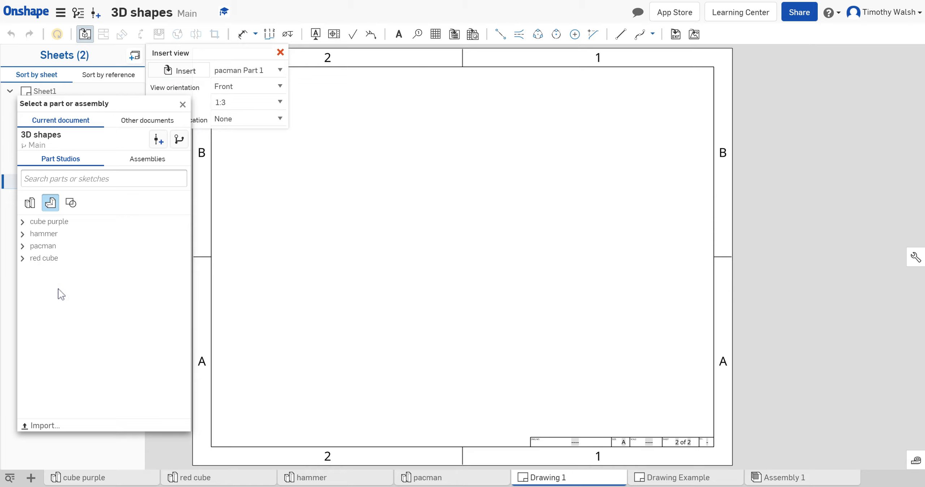
{"action": "left_click", "coordinate": [23, 259]}
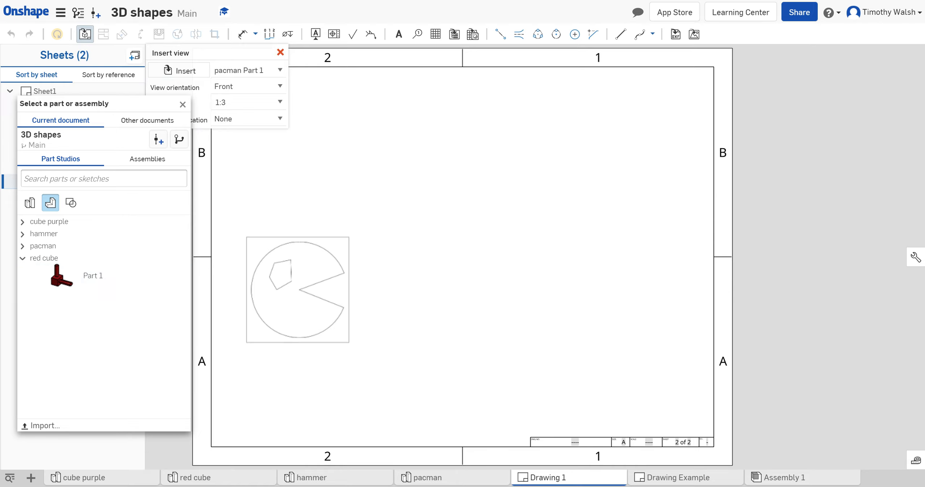
{"action": "left_click", "coordinate": [22, 258]}
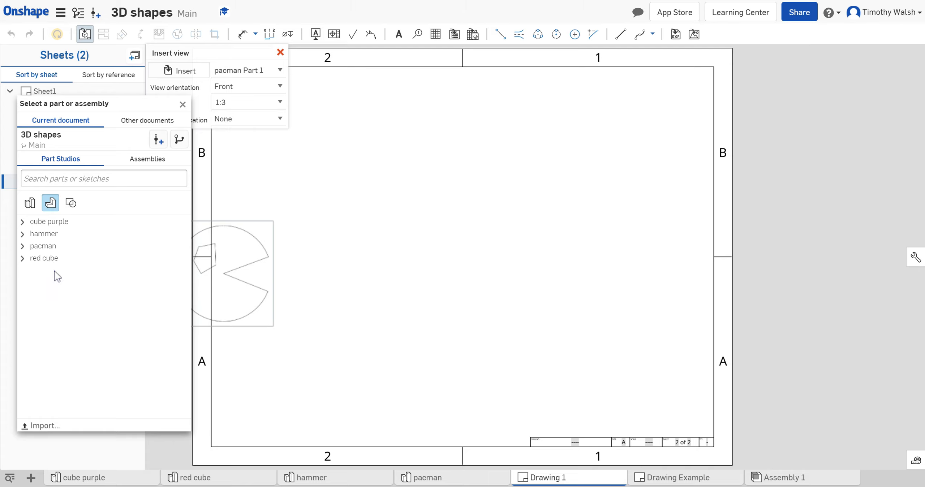
{"action": "left_click", "coordinate": [23, 259]}
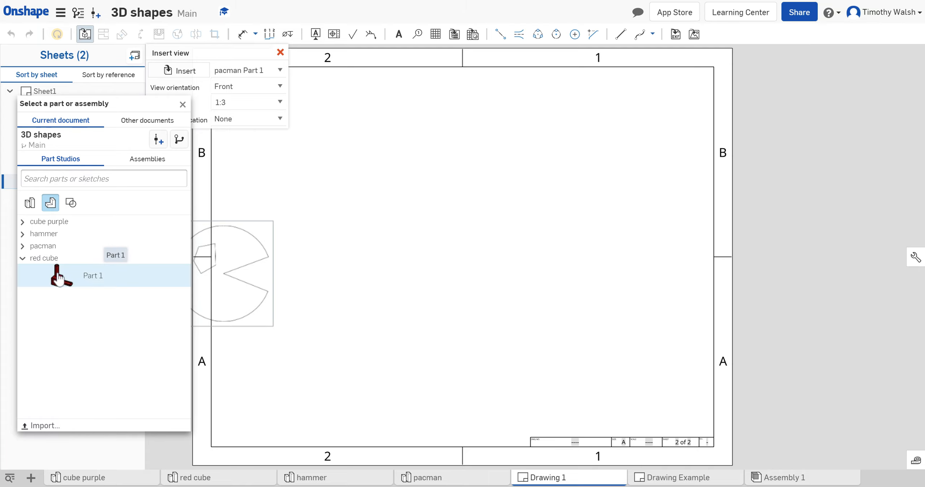
{"action": "left_click", "coordinate": [93, 276]}
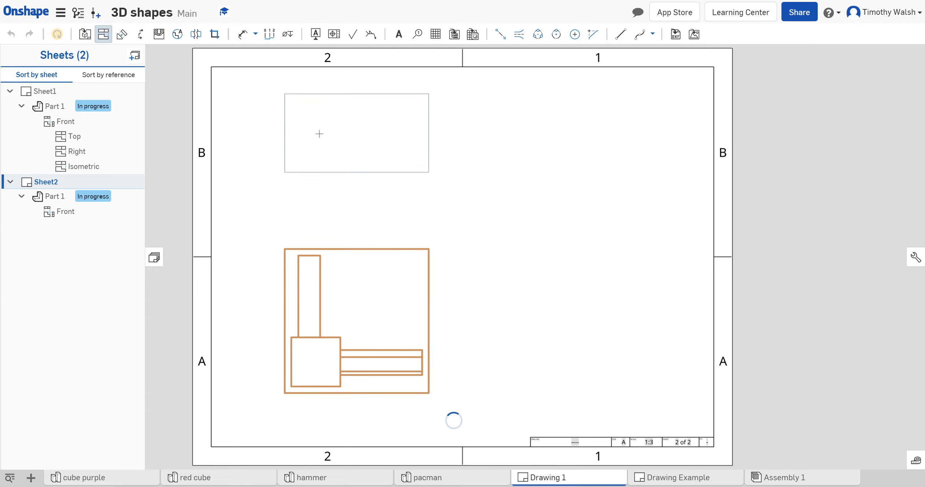
- Place the top, right and isometric projected views around the red cube's front view on Sheet2
{"action": "left_click", "coordinate": [356, 306]}
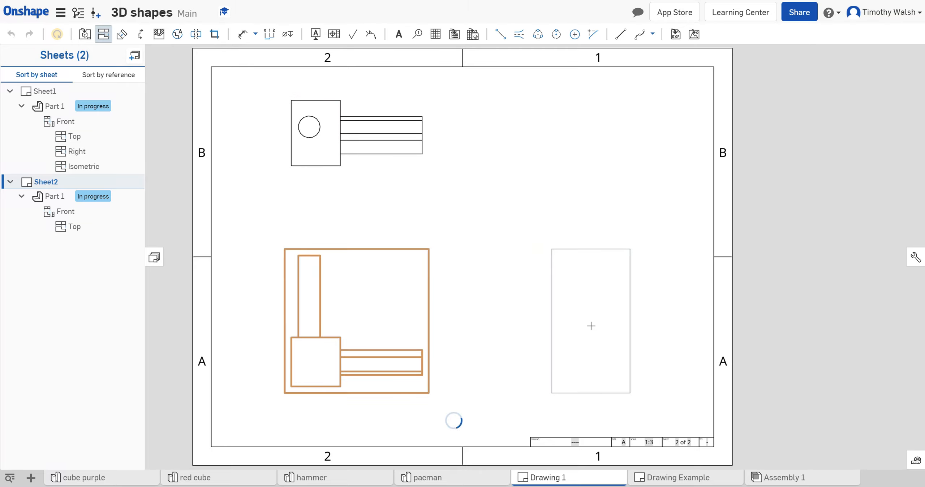
{"action": "mouse_move", "coordinate": [386, 310]}
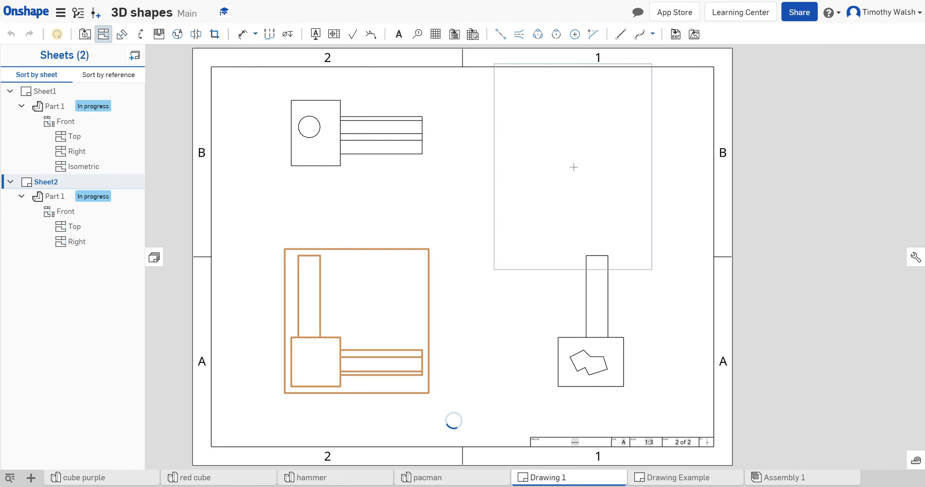
{"action": "left_click", "coordinate": [573, 167]}
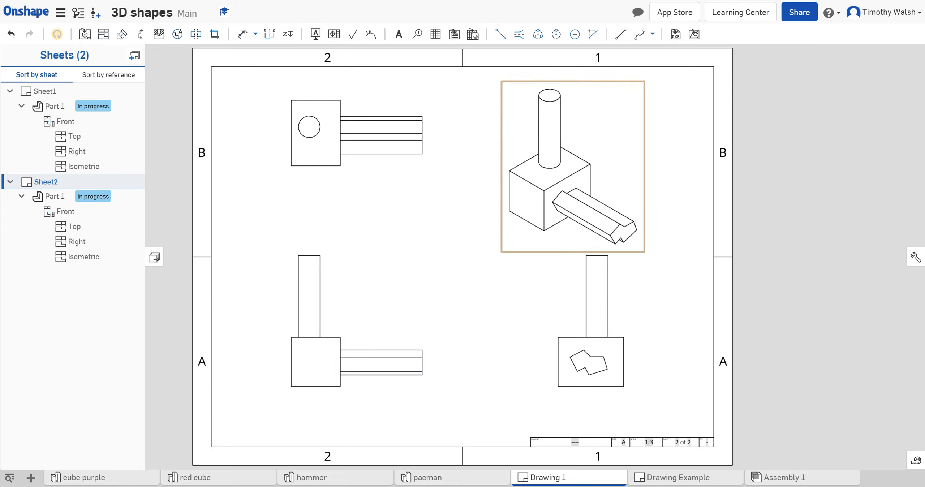
{"action": "left_click", "coordinate": [225, 224]}
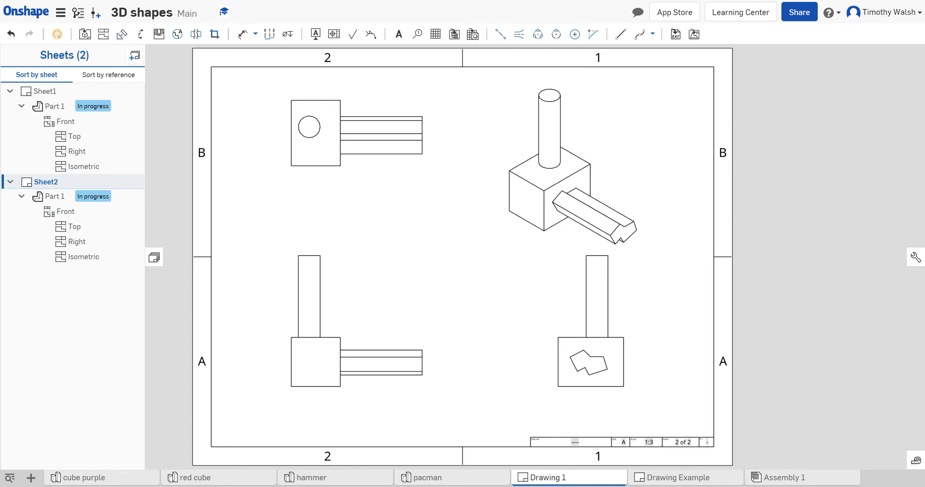
{"action": "mouse_move", "coordinate": [186, 174]}
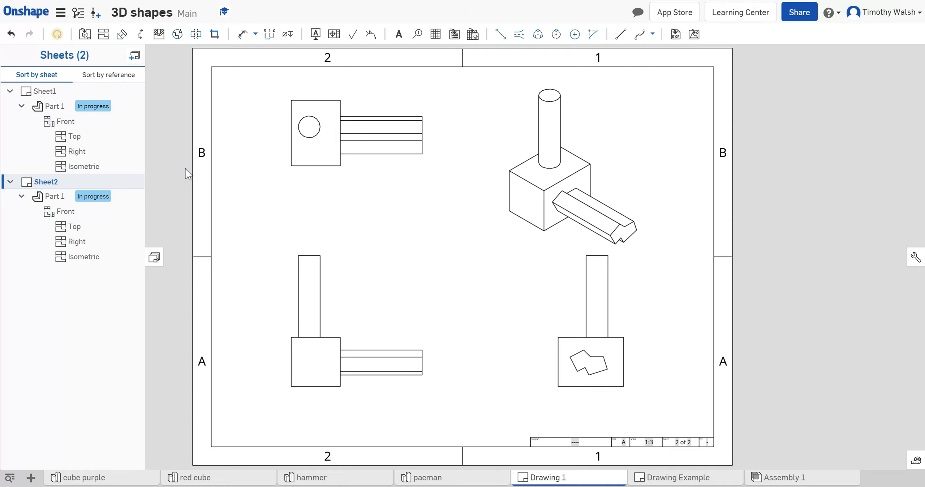
{"action": "mouse_move", "coordinate": [508, 235]}
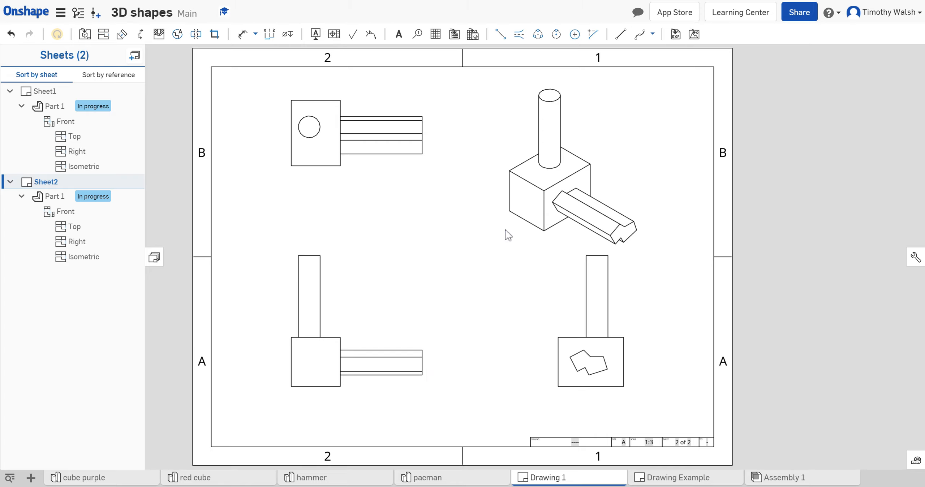
{"action": "mouse_move", "coordinate": [162, 183]}
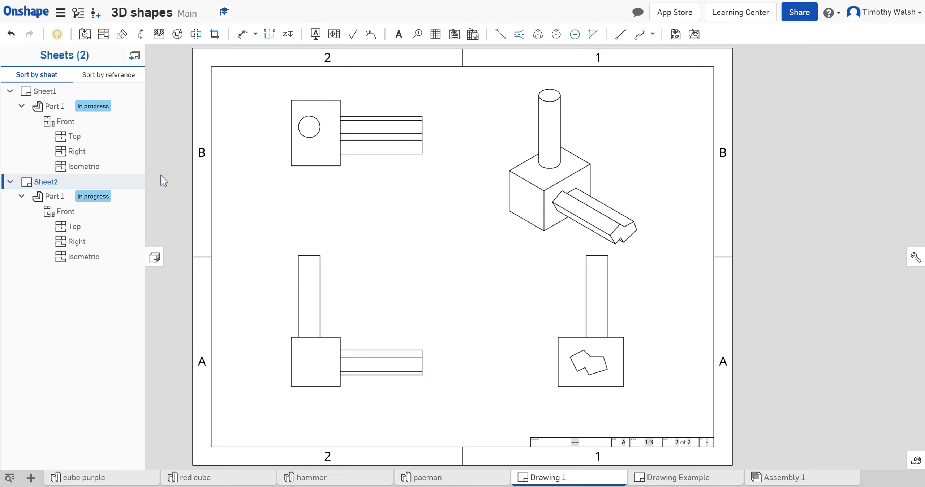
{"action": "left_click", "coordinate": [356, 133]}
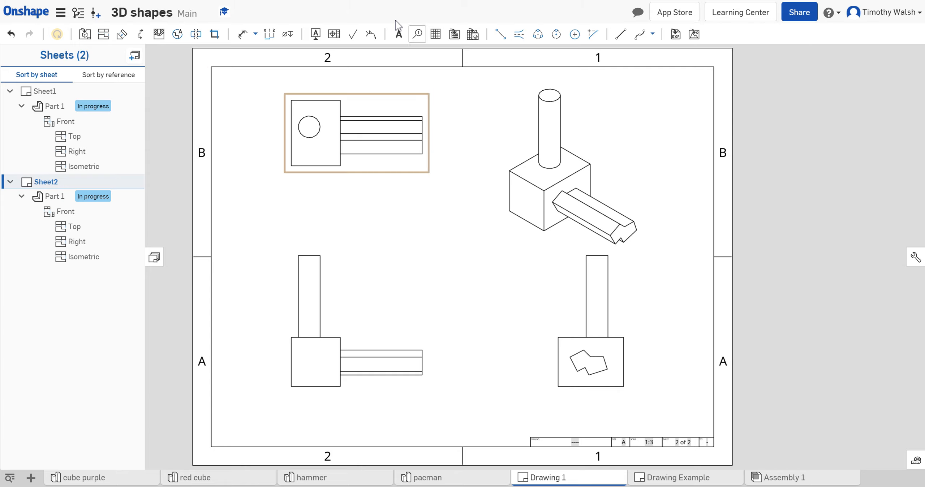
- Deselect the top view and start printing Drawing 1 from the Document menu
{"action": "left_click", "coordinate": [239, 188]}
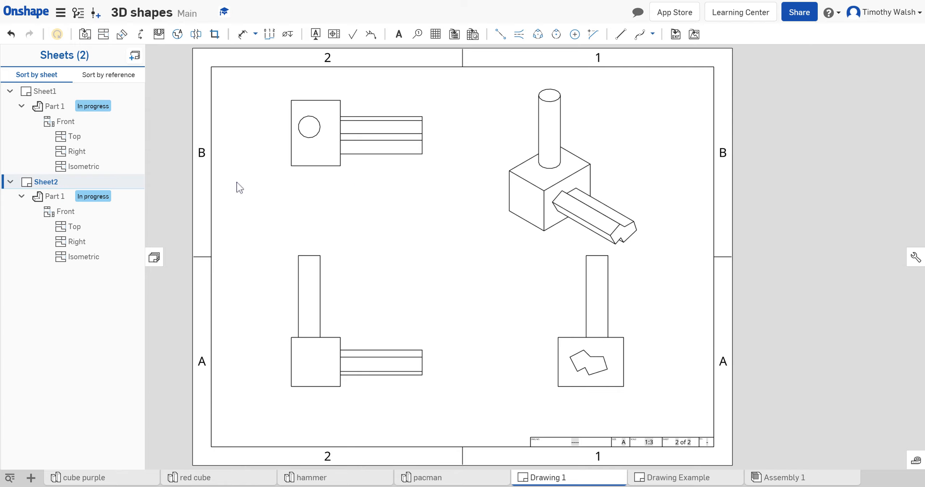
{"action": "mouse_move", "coordinate": [173, 140]}
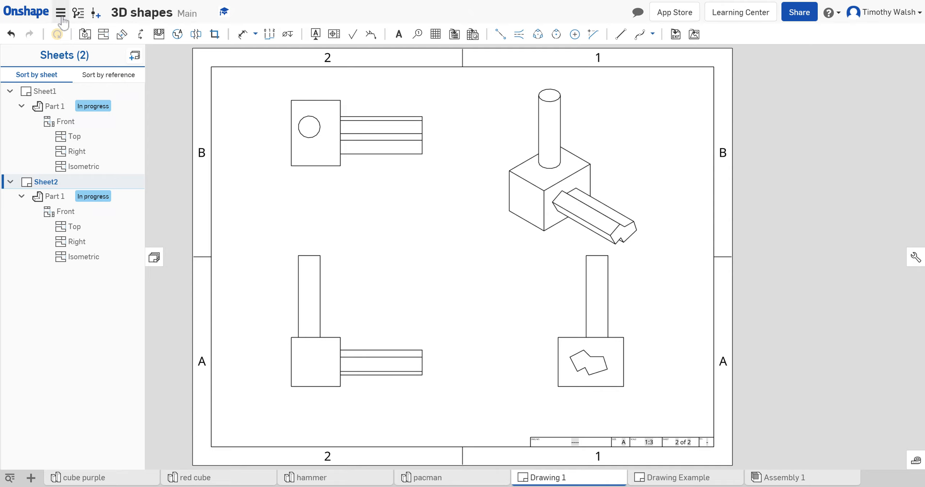
{"action": "mouse_move", "coordinate": [60, 12]}
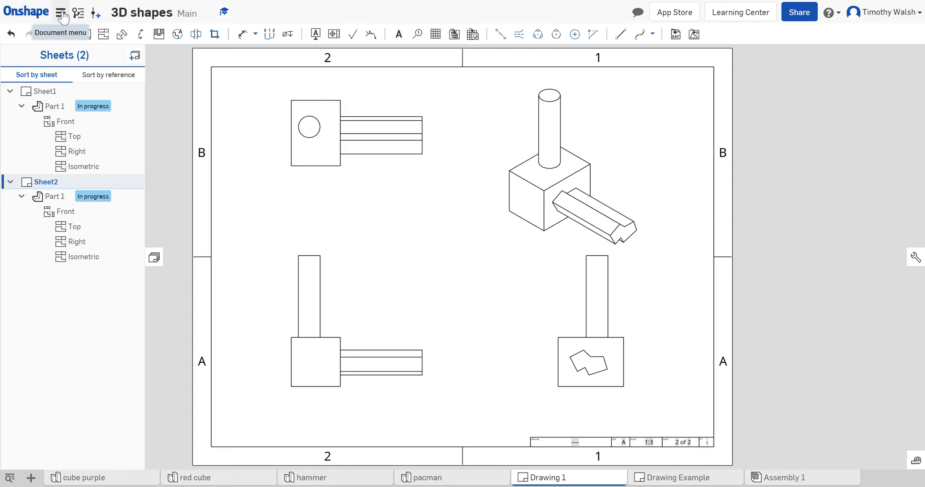
{"action": "left_click", "coordinate": [61, 12]}
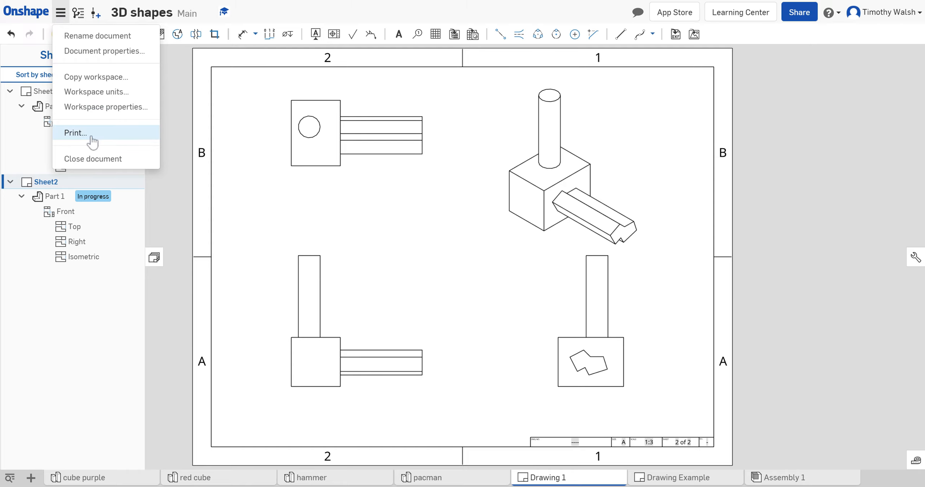
{"action": "left_click", "coordinate": [76, 133]}
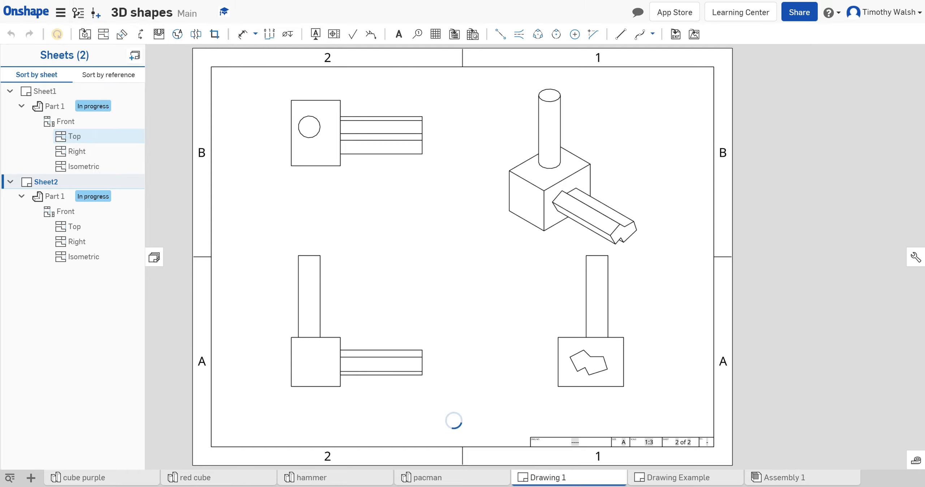